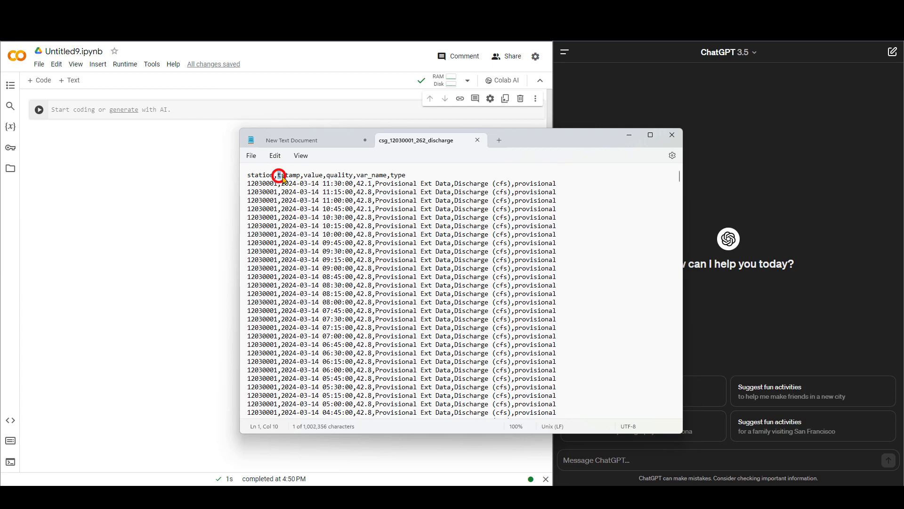
- Pick out the tstamp and value column names from the CSV and set its window aside
double_click(288, 175)
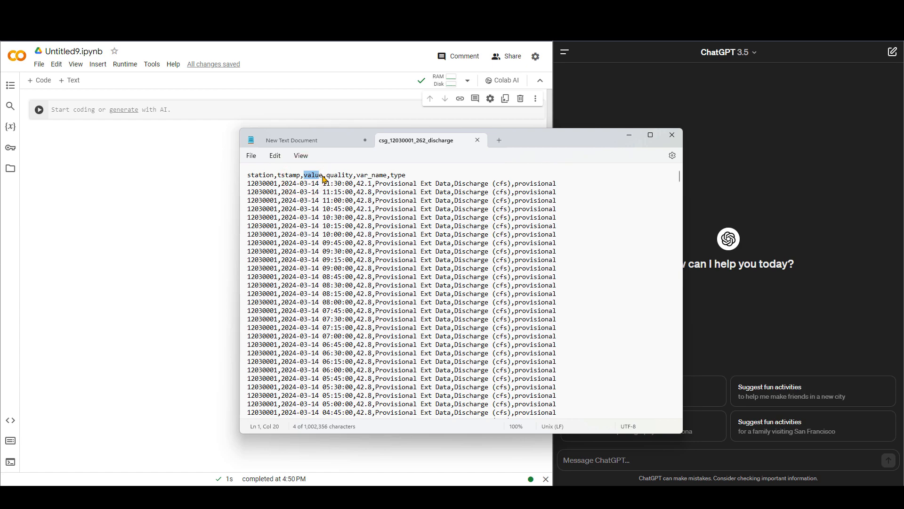
double_click(359, 183)
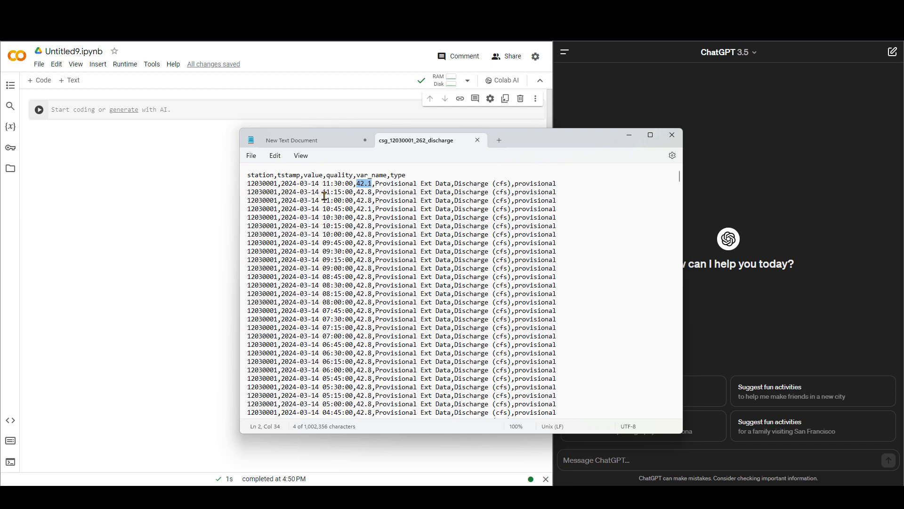
mouse_move(421, 164)
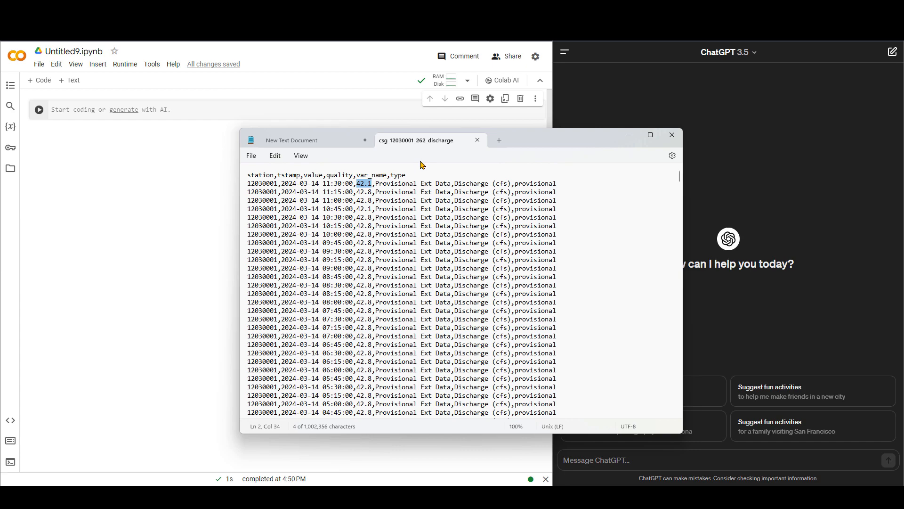
mouse_move(525, 146)
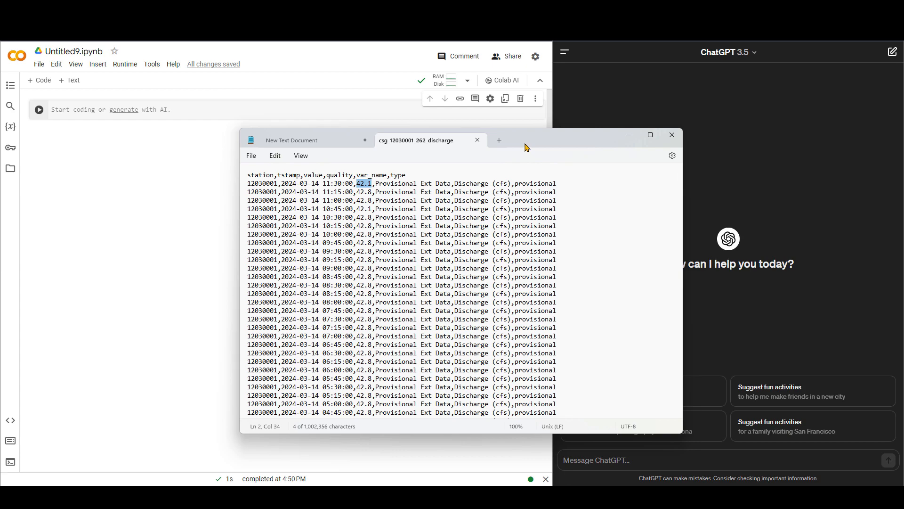
mouse_move(574, 146)
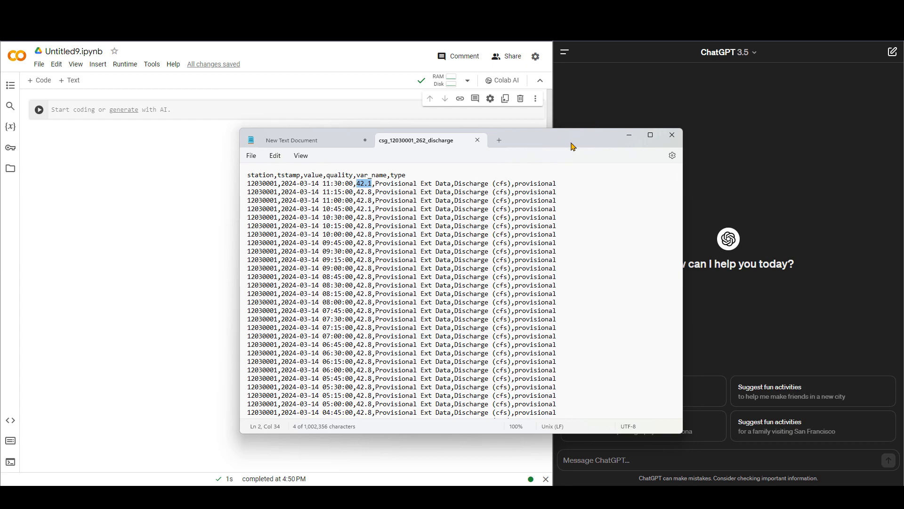
mouse_move(548, 144)
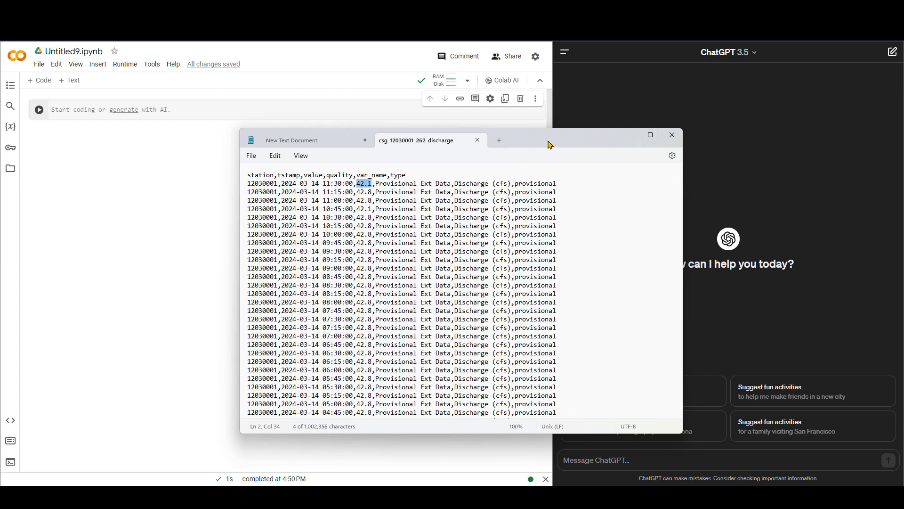
mouse_move(411, 255)
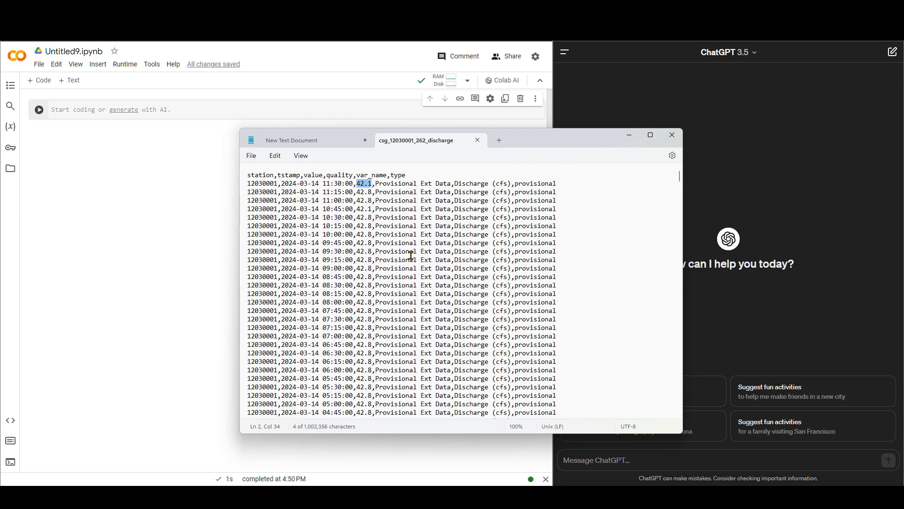
mouse_move(310, 204)
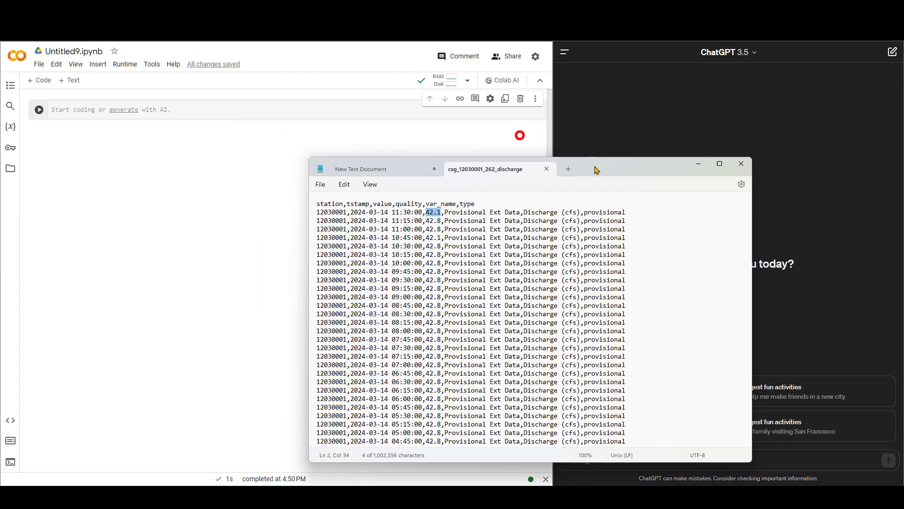
click(741, 163)
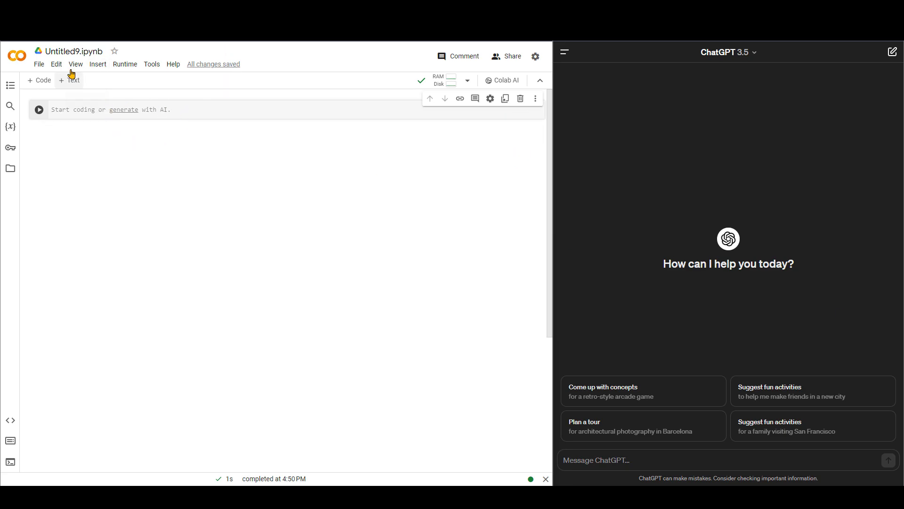
mouse_move(140, 129)
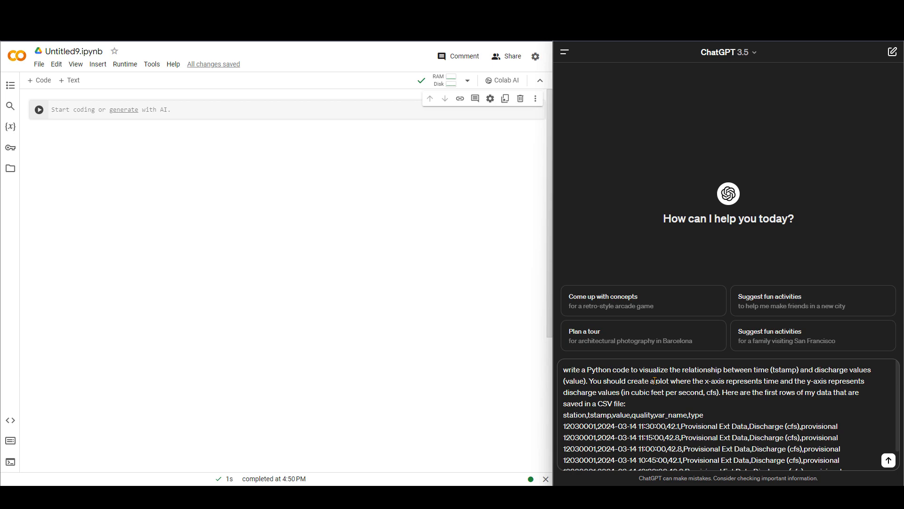
mouse_move(720, 380)
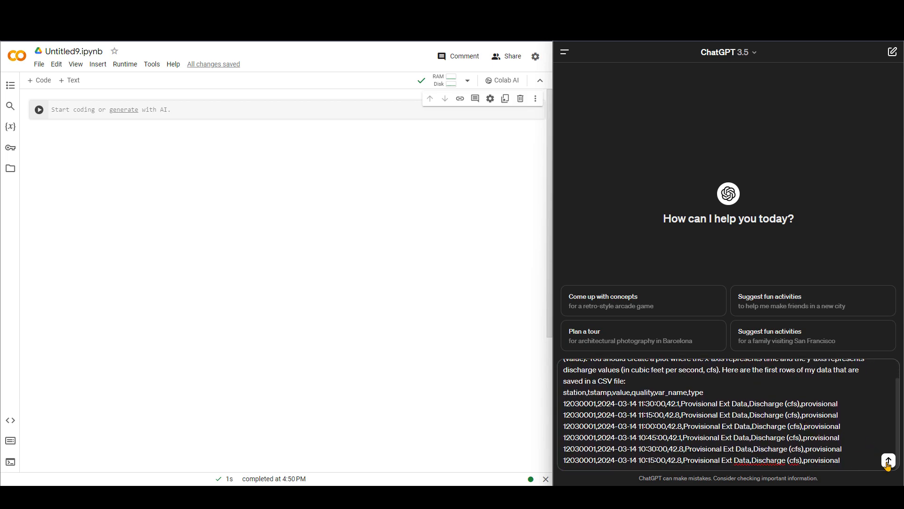
- Send the request and receive pandas/matplotlib code that reads the CSV and plots discharge over time
click(887, 461)
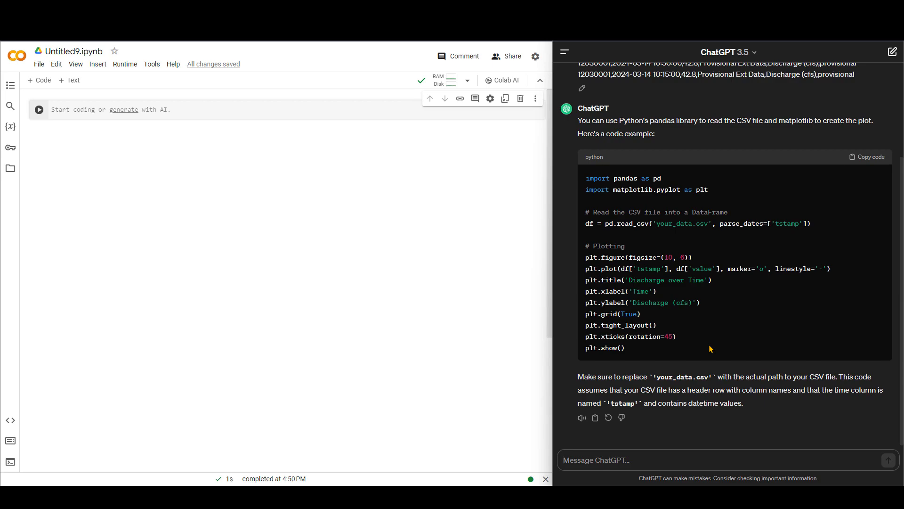
mouse_move(678, 335)
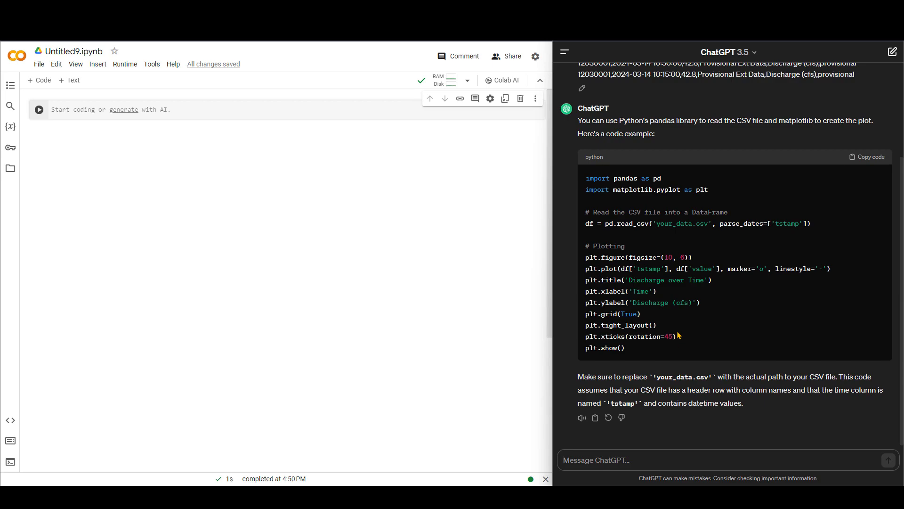
mouse_move(629, 333)
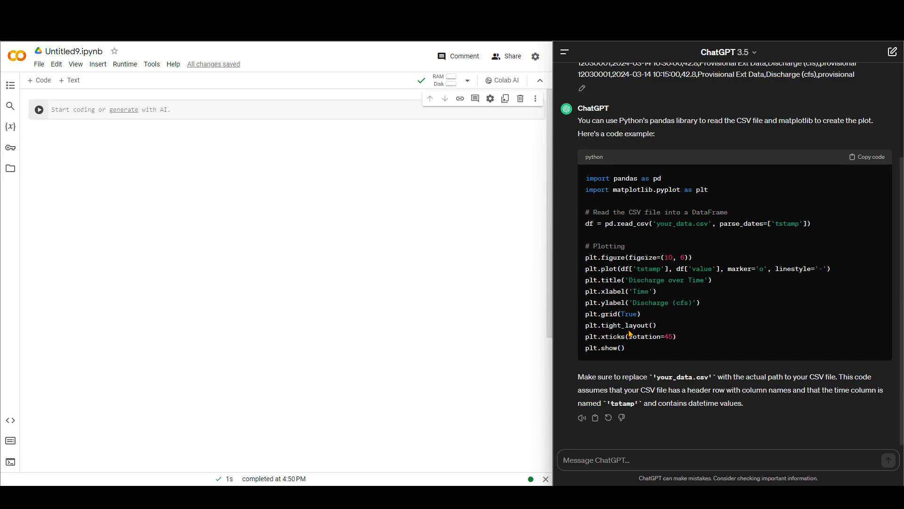
click(634, 460)
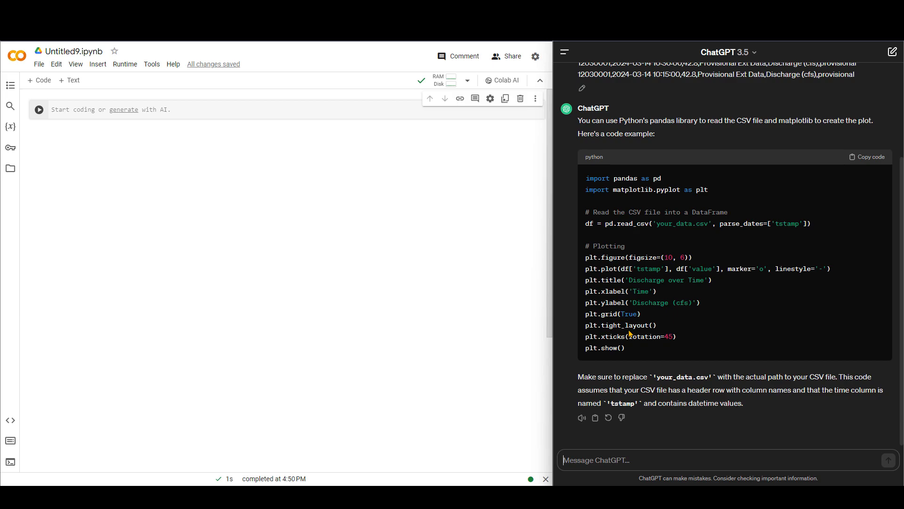
mouse_move(625, 328)
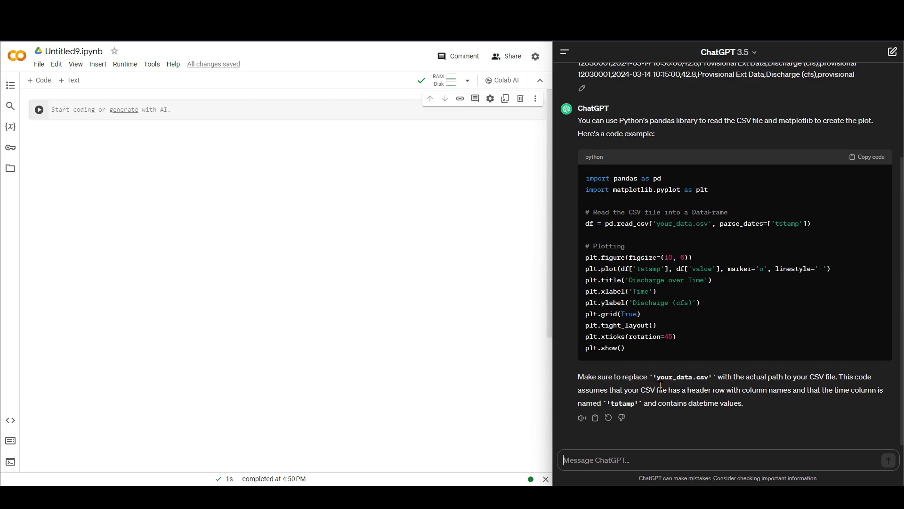
mouse_move(698, 380)
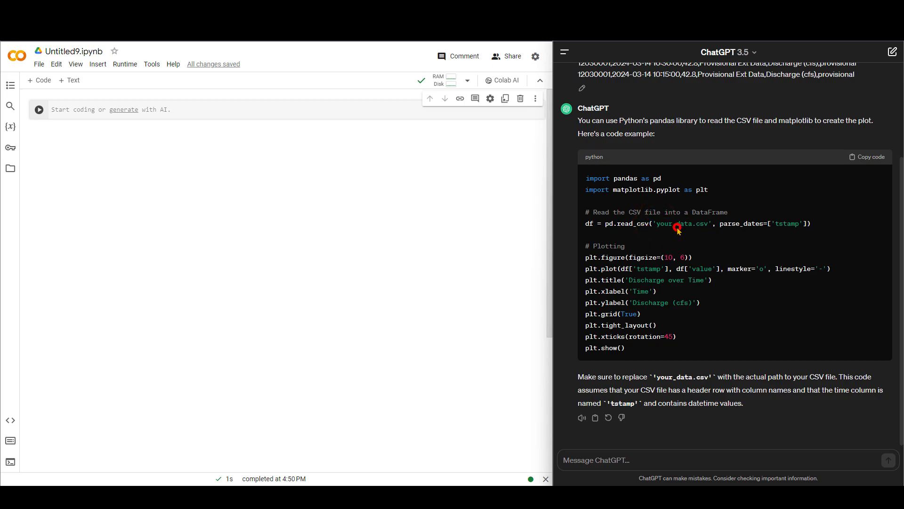
mouse_move(708, 299)
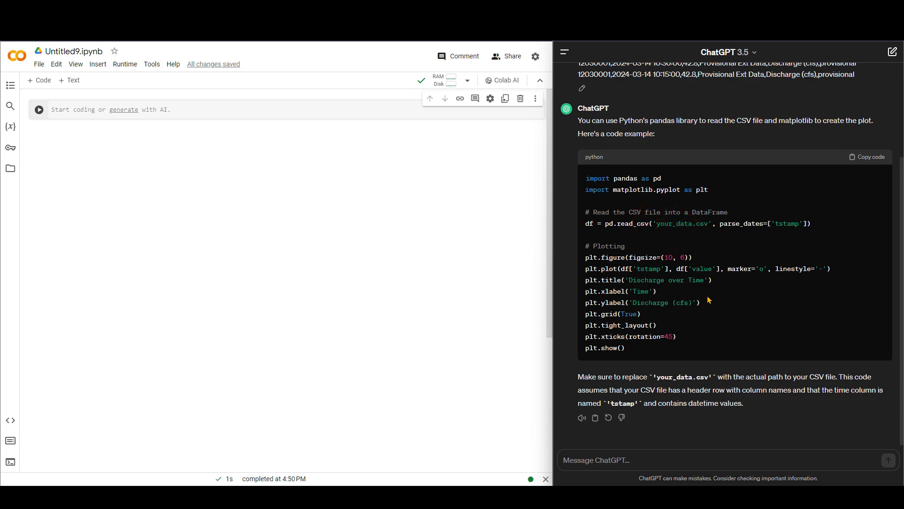
mouse_move(870, 156)
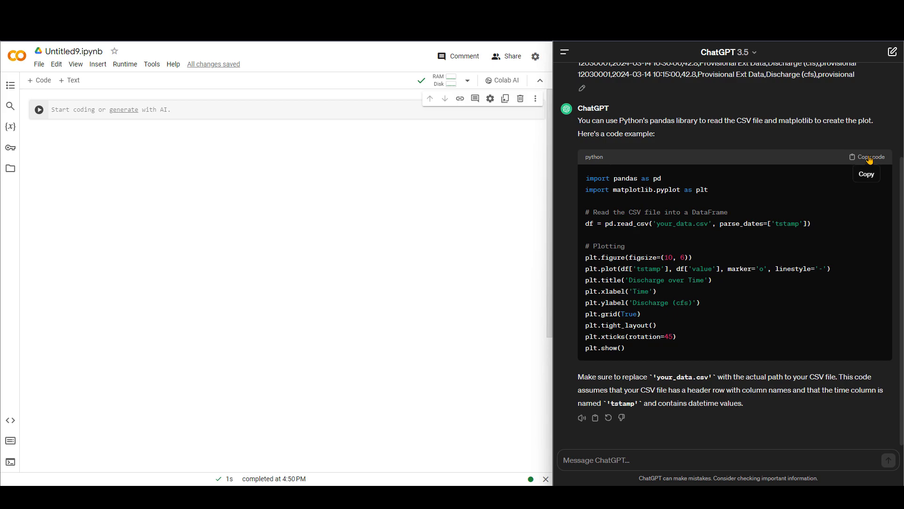
- Copy ChatGPT's plotting code and paste it into the Colab notebook cell
click(870, 156)
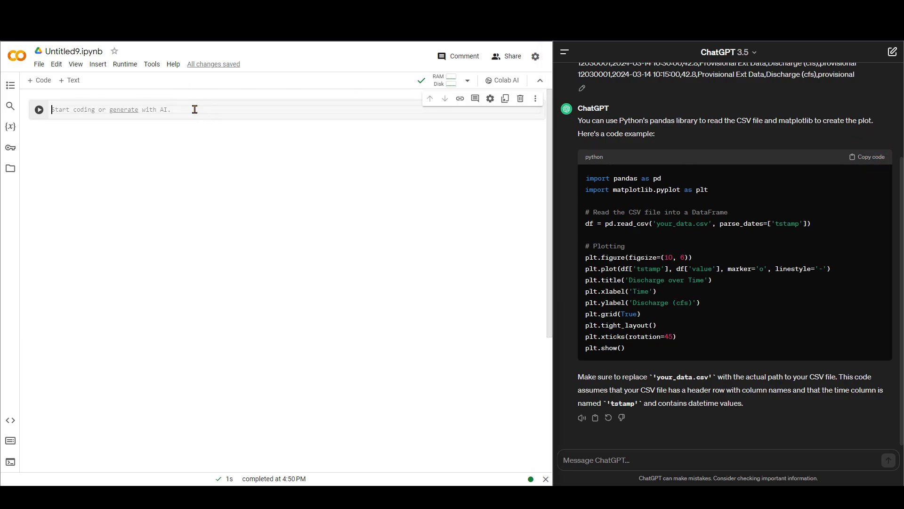
text(import pandas as pd)
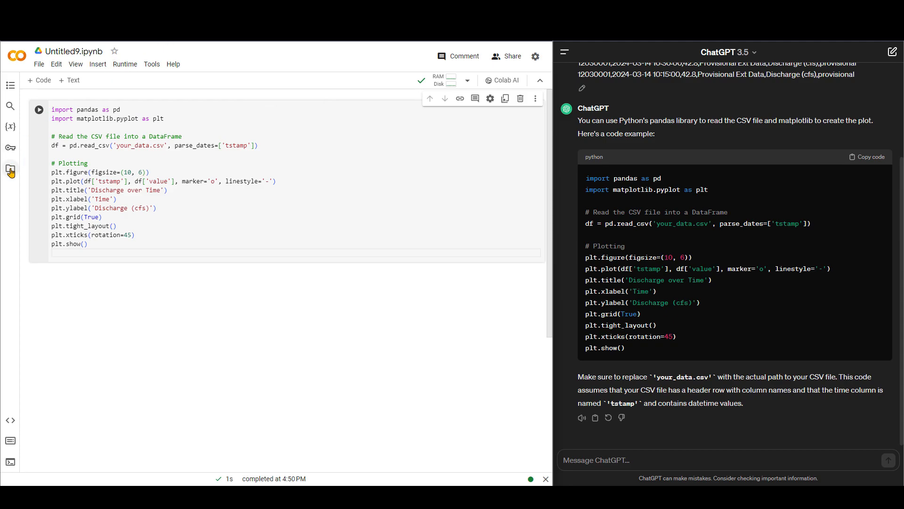
- Upload the discharge CSV from File Explorer into the Colab session files
click(9, 168)
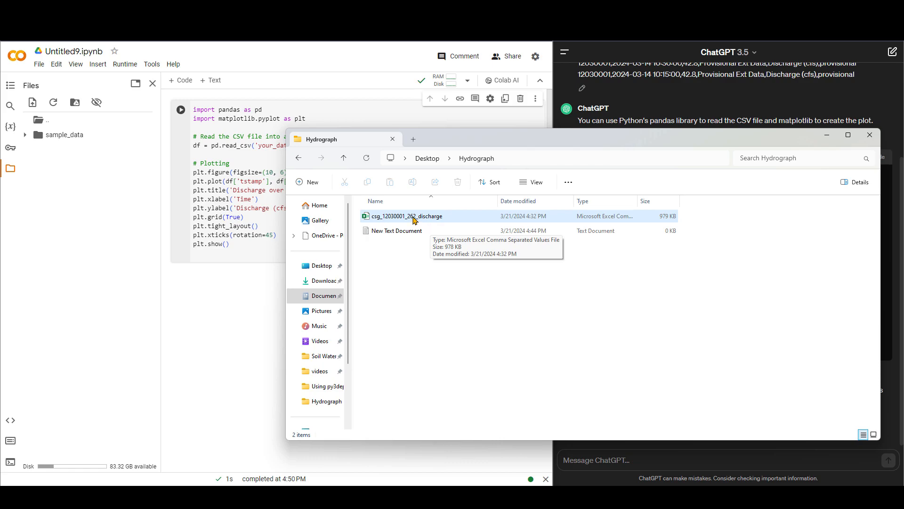
mouse_move(400, 220)
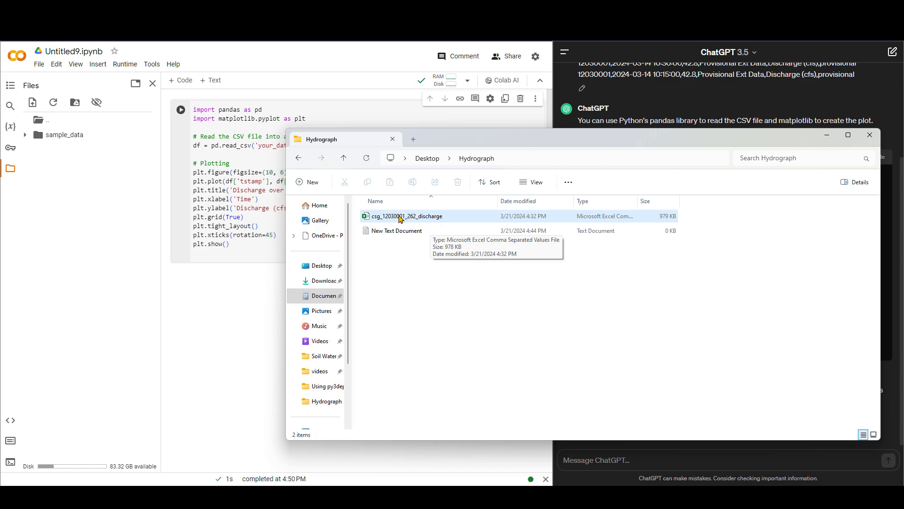
drag(406, 215, 75, 453)
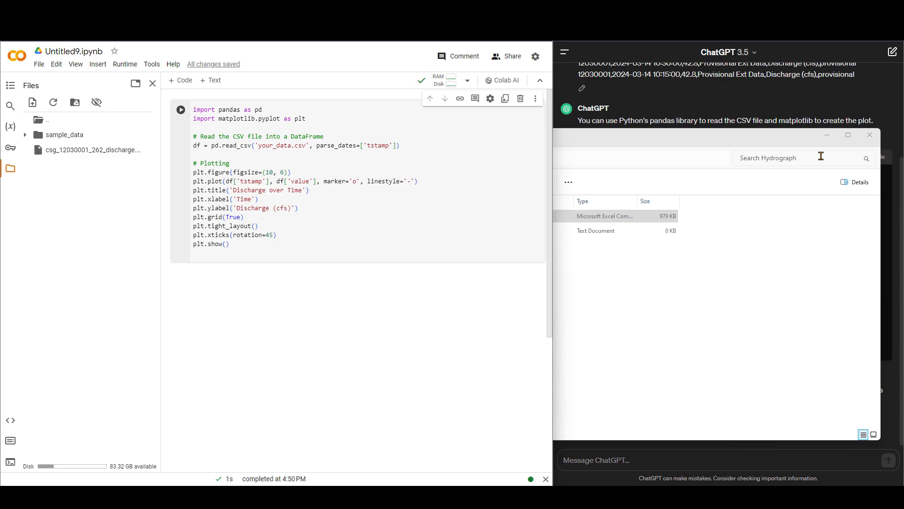
mouse_move(827, 134)
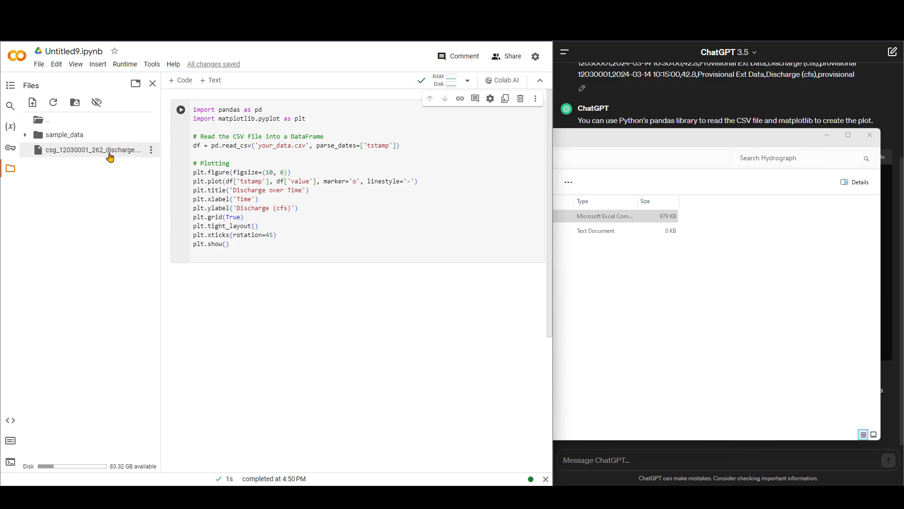
mouse_move(92, 150)
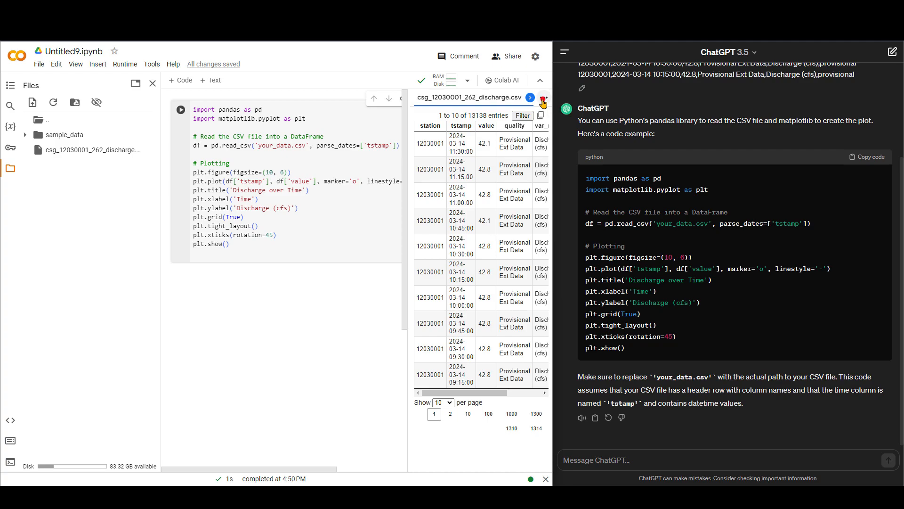
- Replace the placeholder in read_csv with csg_12030001_262_discharge.csv after previewing the file
click(542, 98)
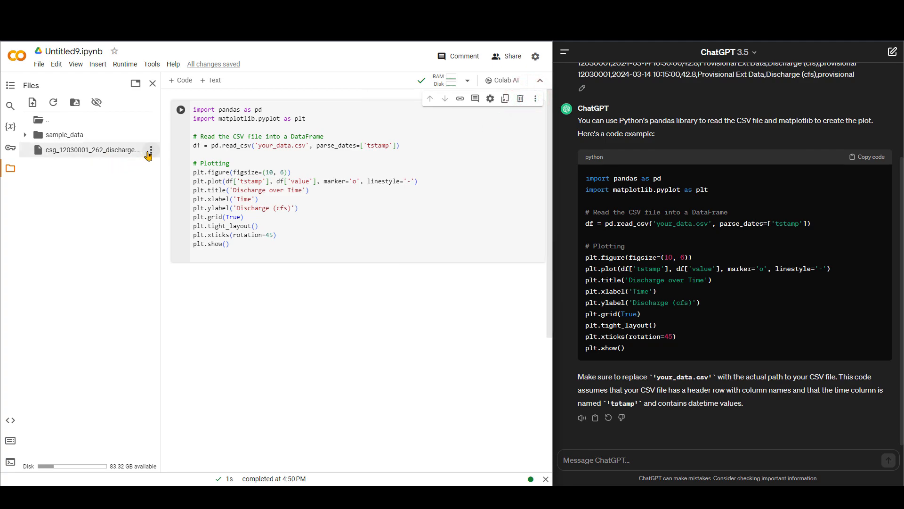
double_click(92, 150)
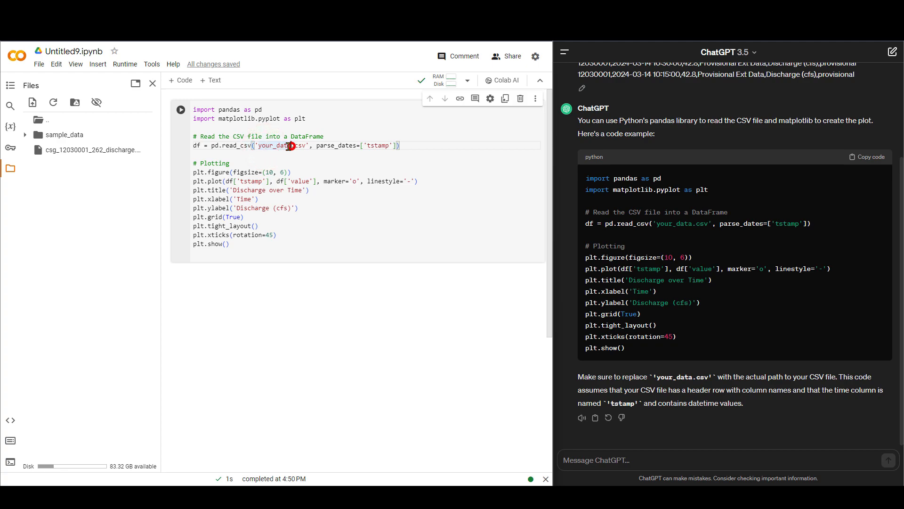
text(csg_12030001_262_discharge.csv)
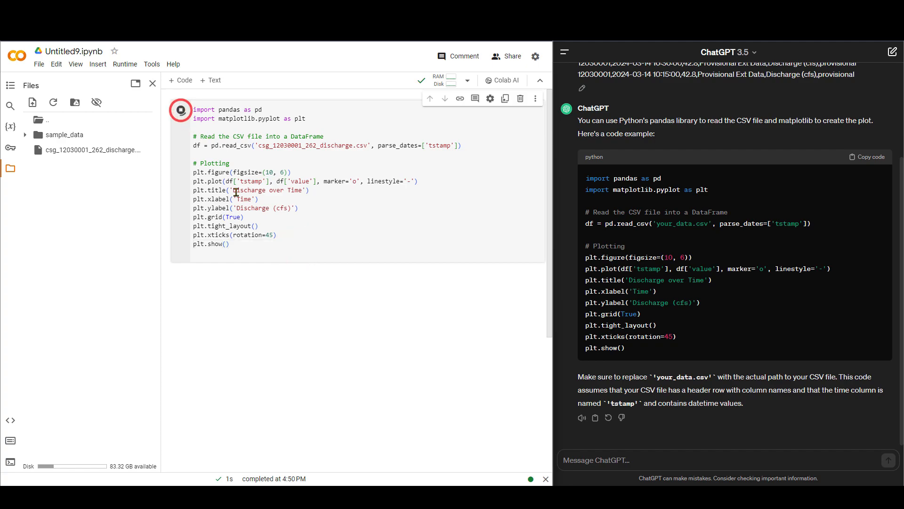
click(181, 109)
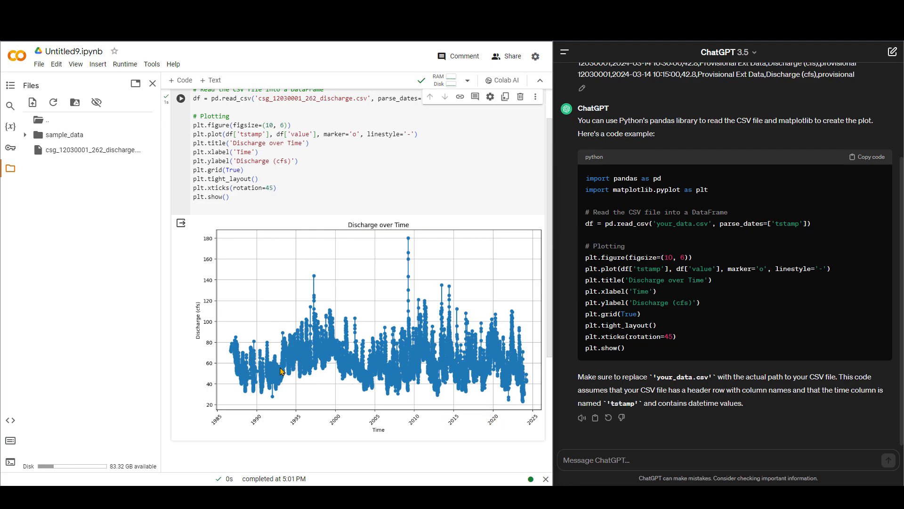
mouse_move(437, 361)
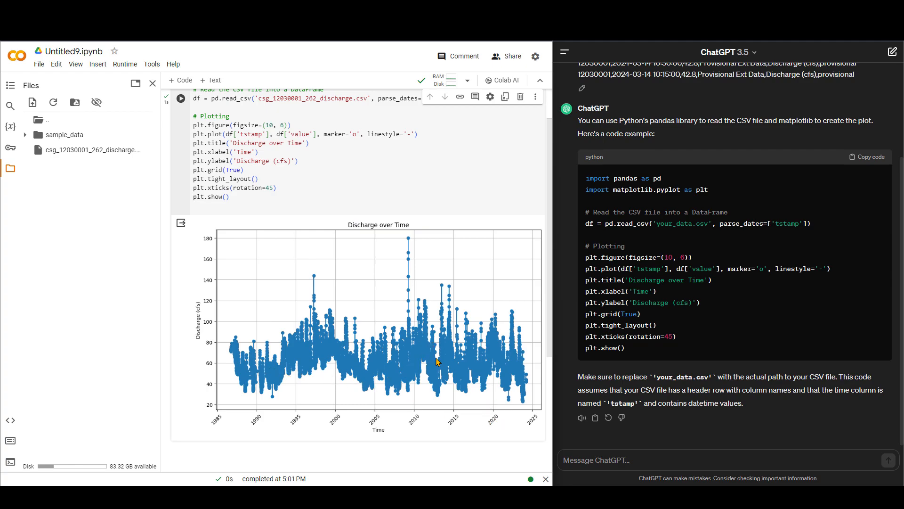
mouse_move(373, 356)
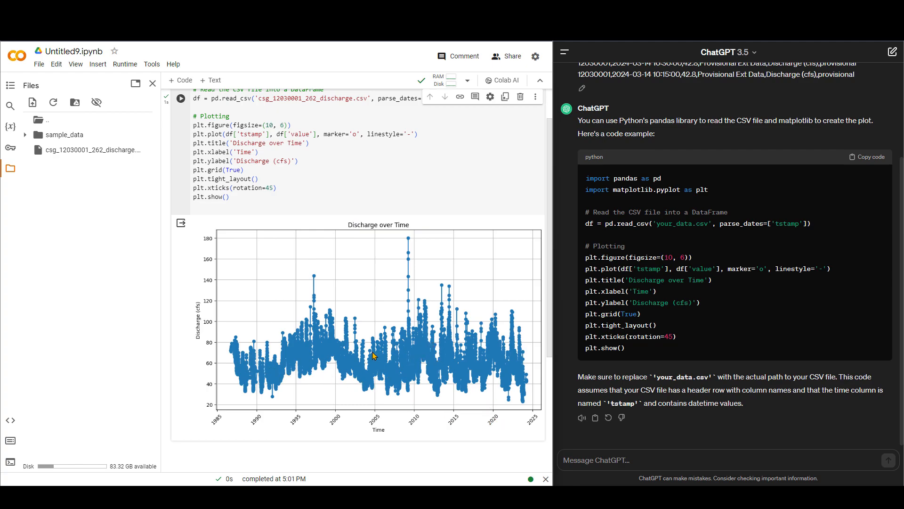
mouse_move(412, 357)
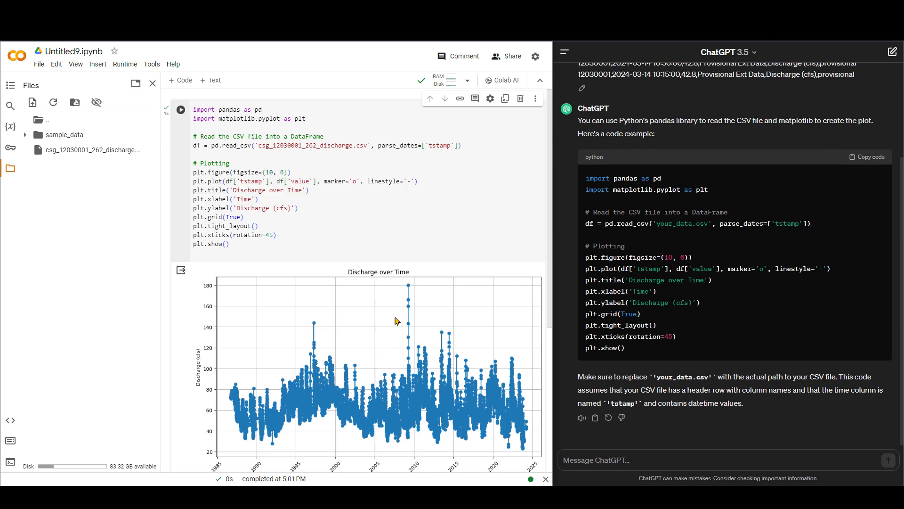
mouse_move(380, 282)
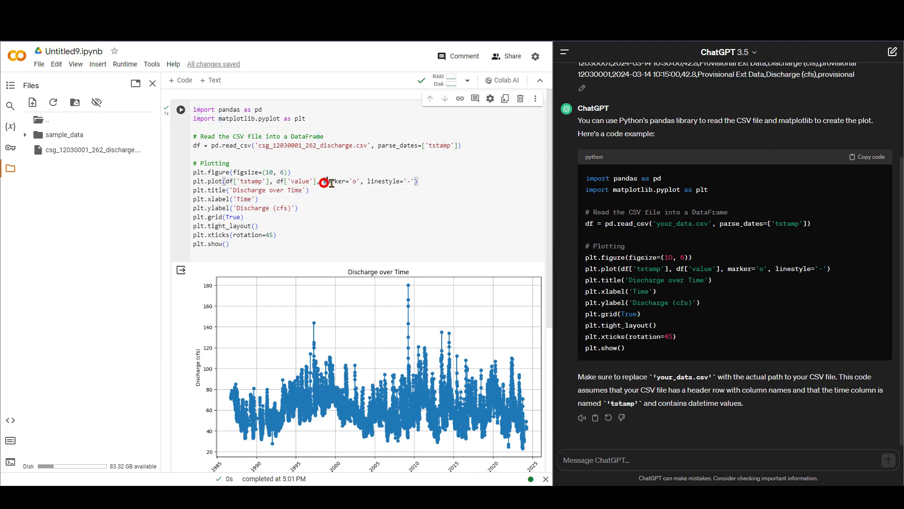
- Remove marker='o' from plt.plot so the hydrograph is drawn as a plain line
double_click(341, 180)
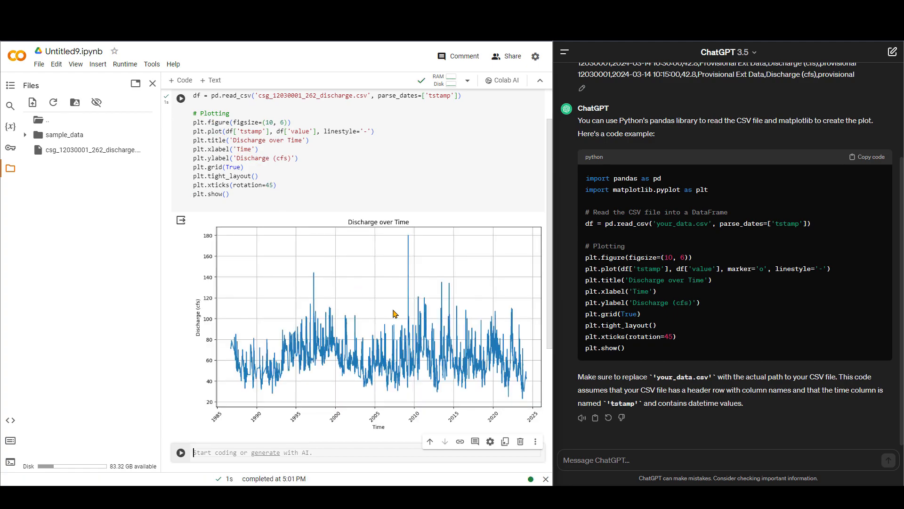
mouse_move(356, 248)
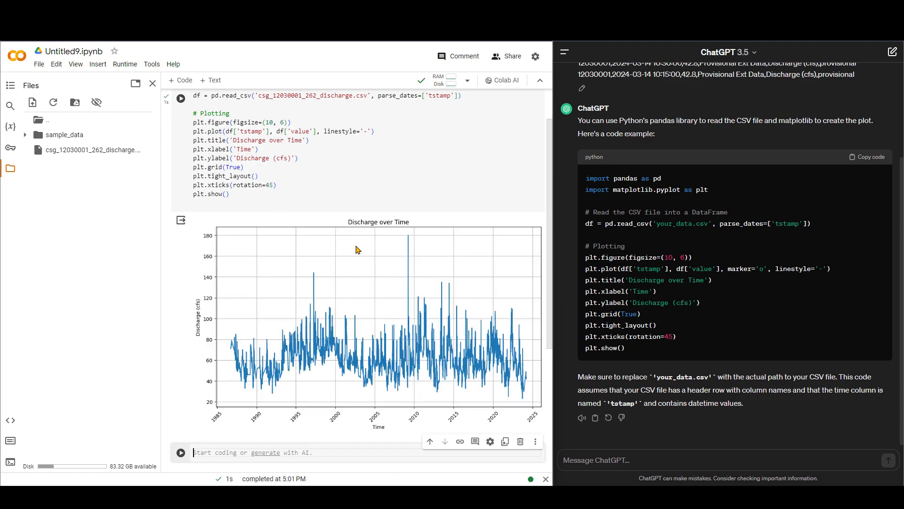
mouse_move(401, 279)
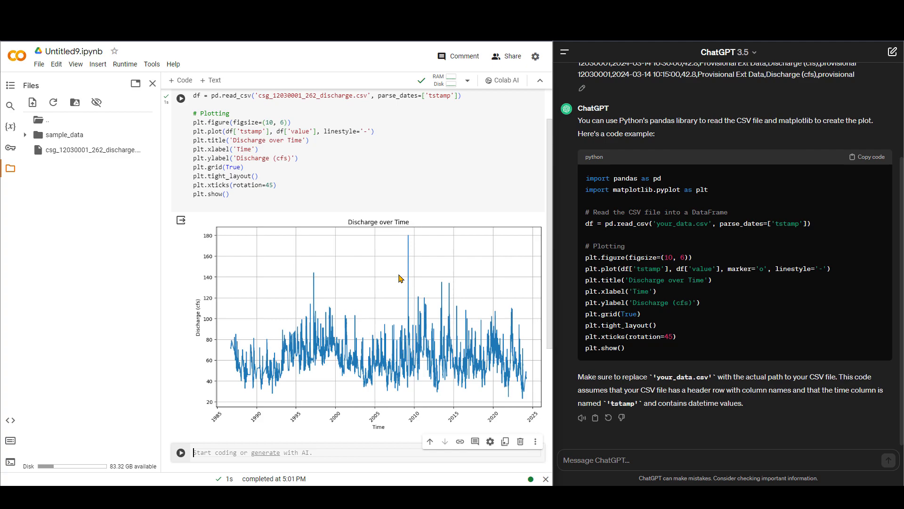
mouse_move(411, 332)
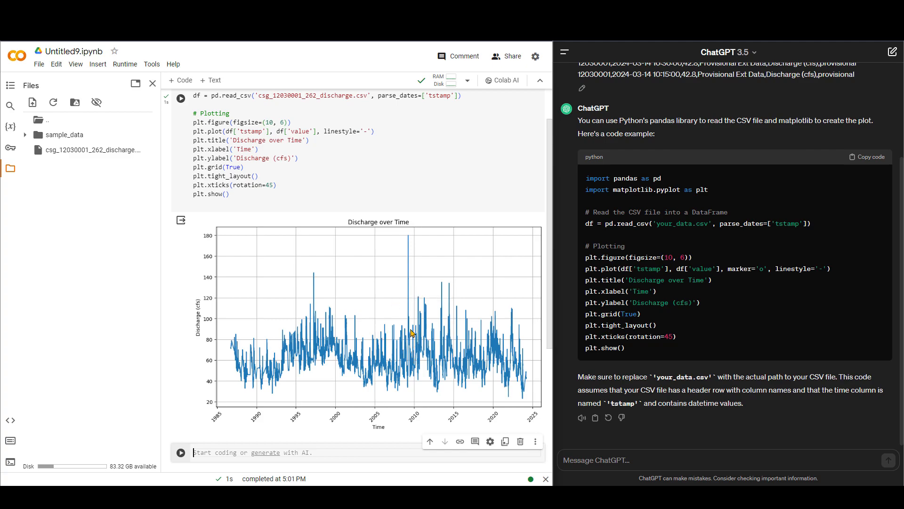
mouse_move(407, 355)
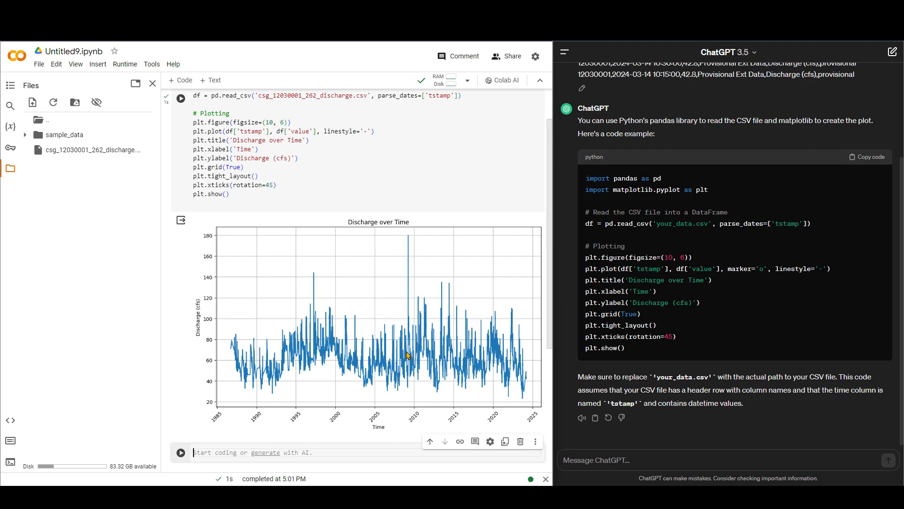
mouse_move(507, 353)
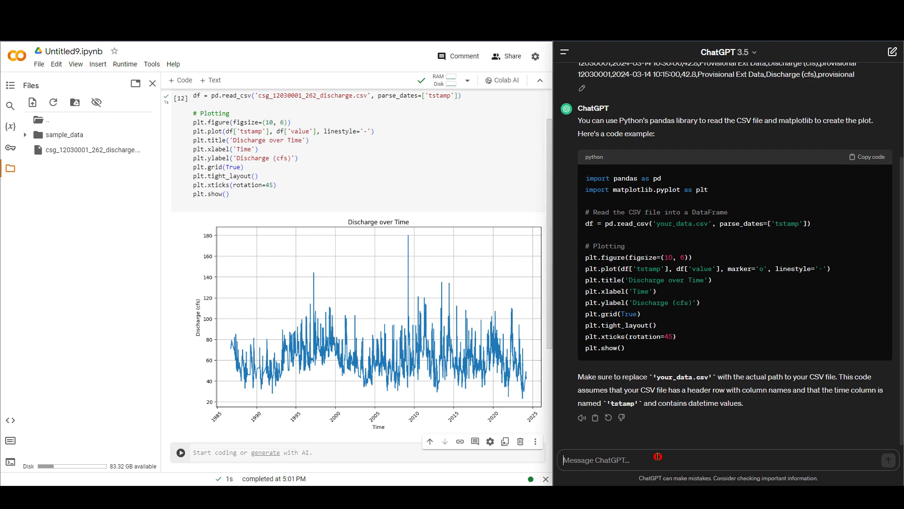
- Send ChatGPT the message 'I want the hydrograph to be black'
text(w)
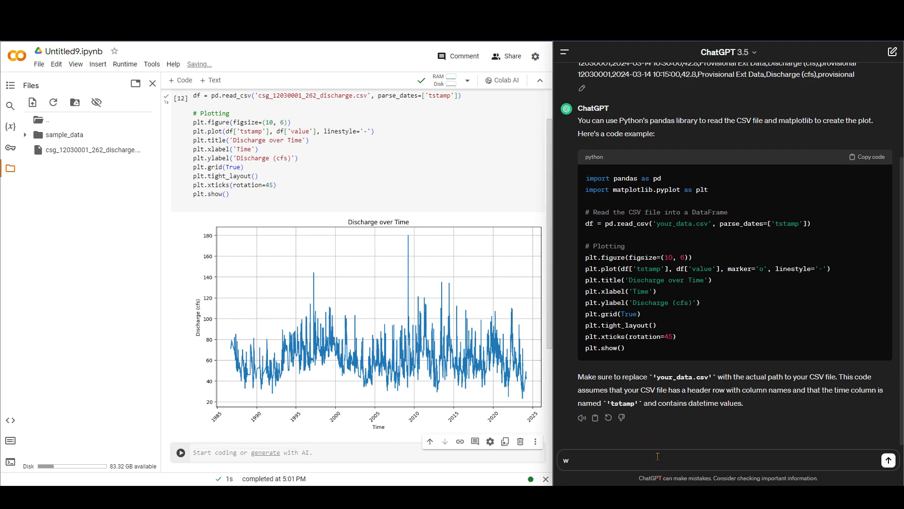
text(I want t)
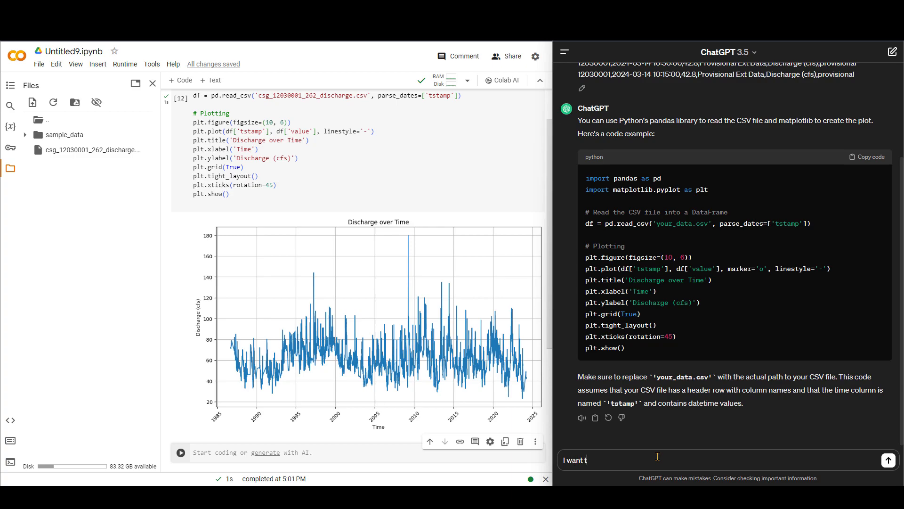
text(he hydrograph t)
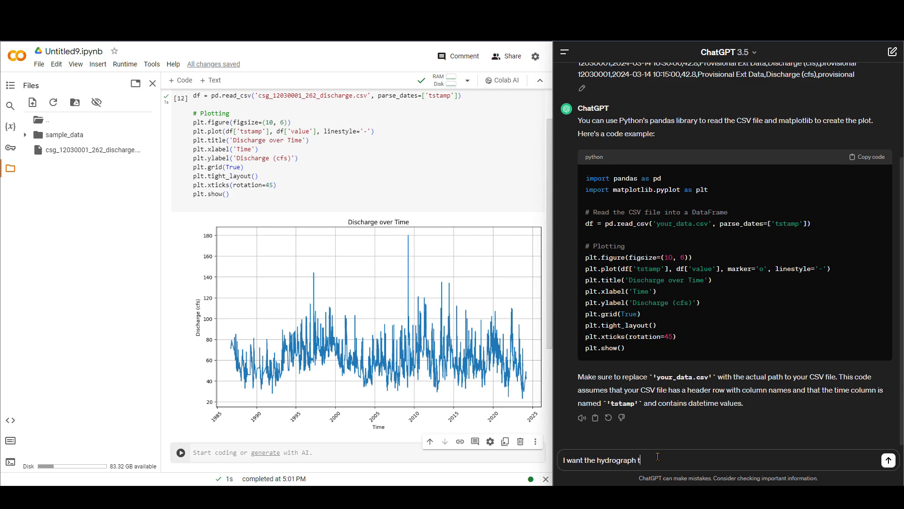
text(o be black)
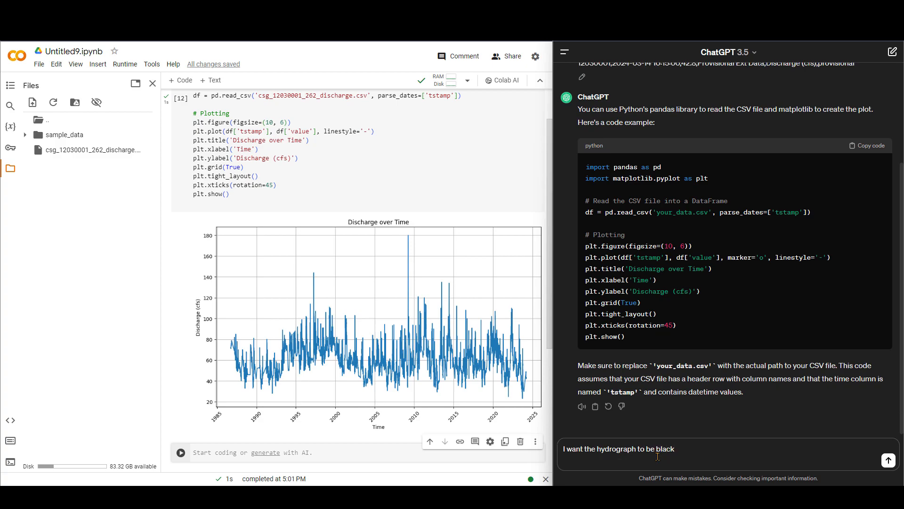
click(888, 460)
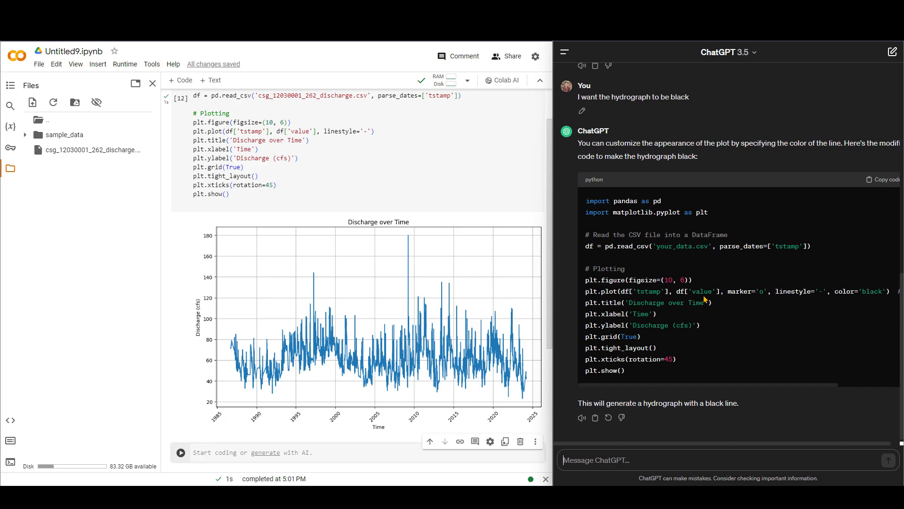
mouse_move(601, 300)
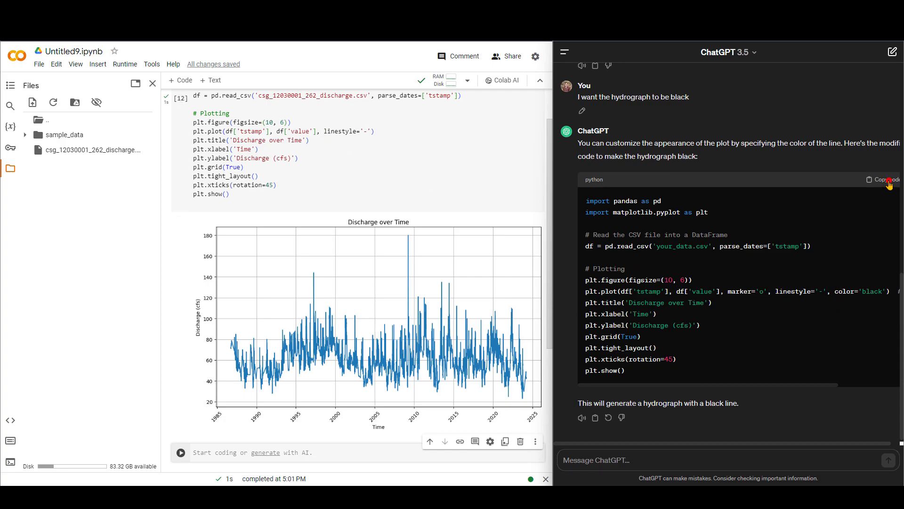
- Run the color='black' code in a new cell, drop marker='o', and rerun for a plain black hydrograph
scroll(down, 3)
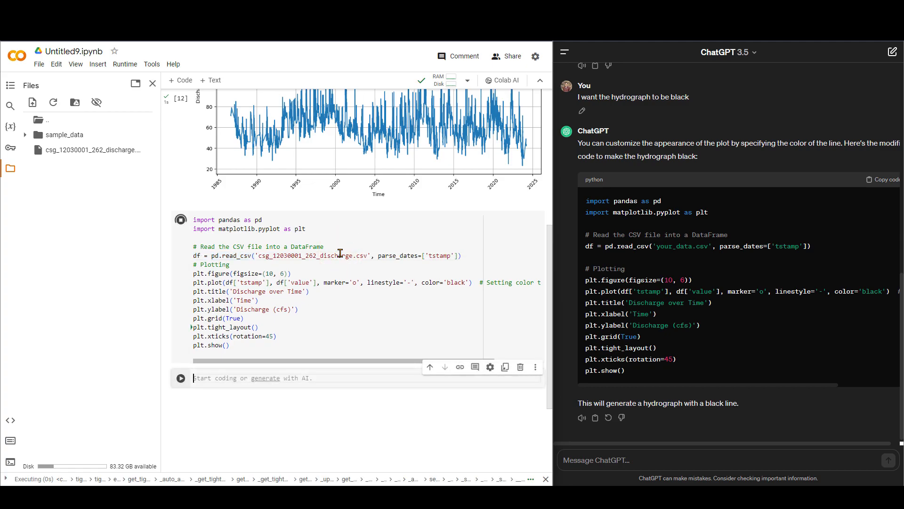
click(181, 198)
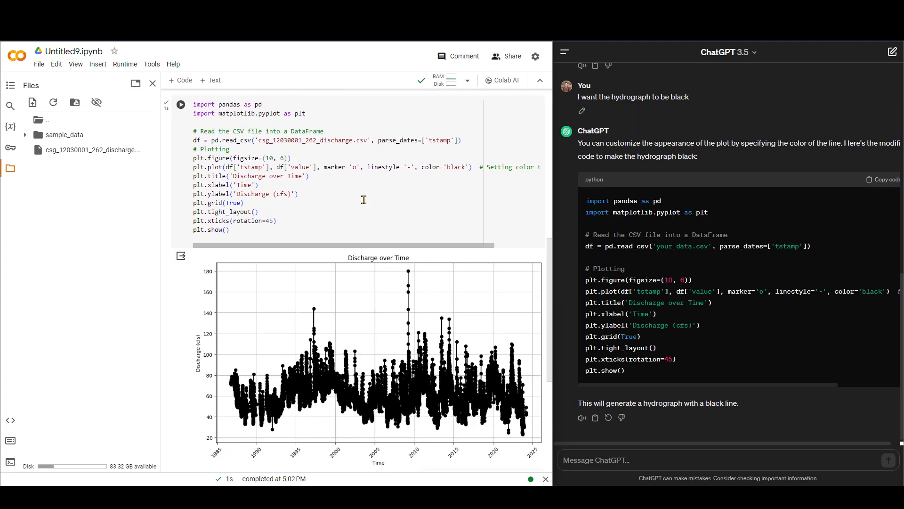
click(362, 168)
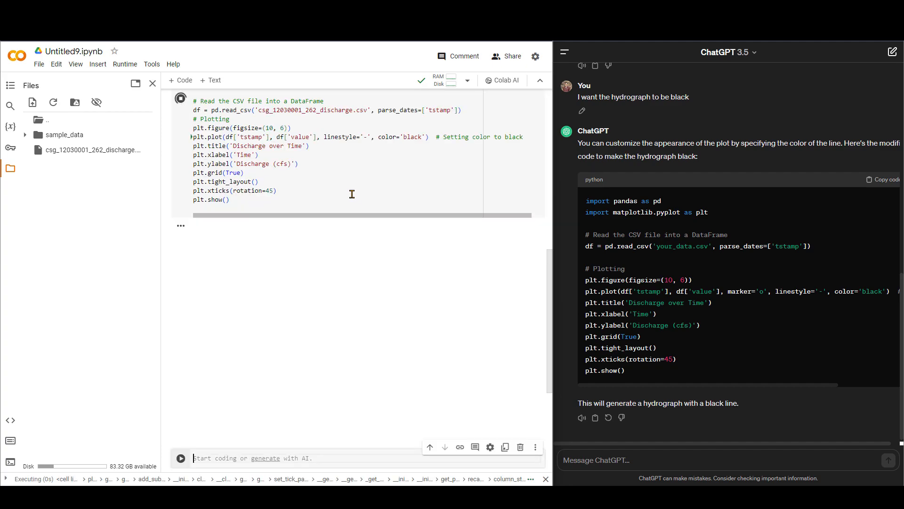
click(181, 98)
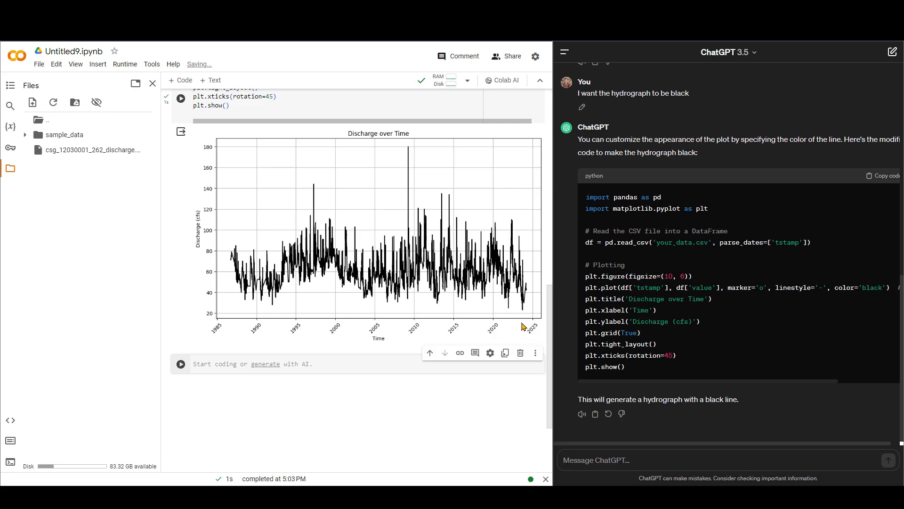
mouse_move(522, 326)
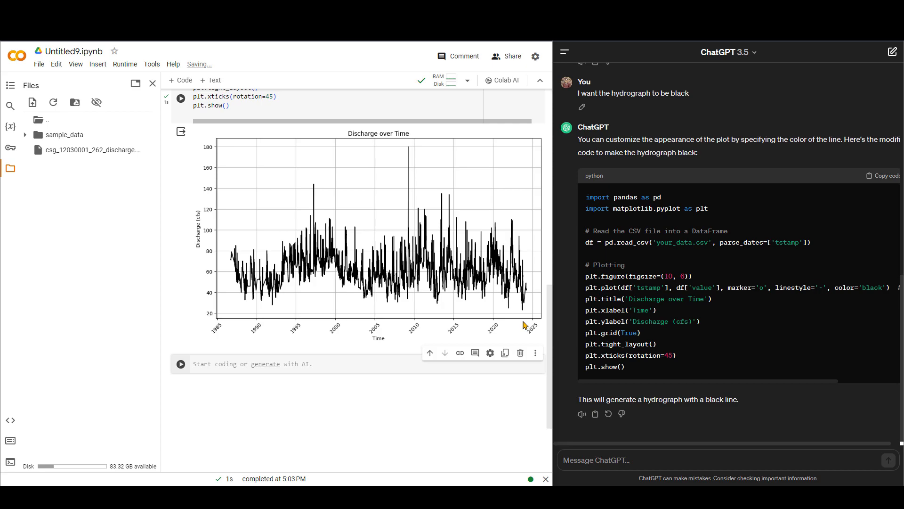
mouse_move(356, 329)
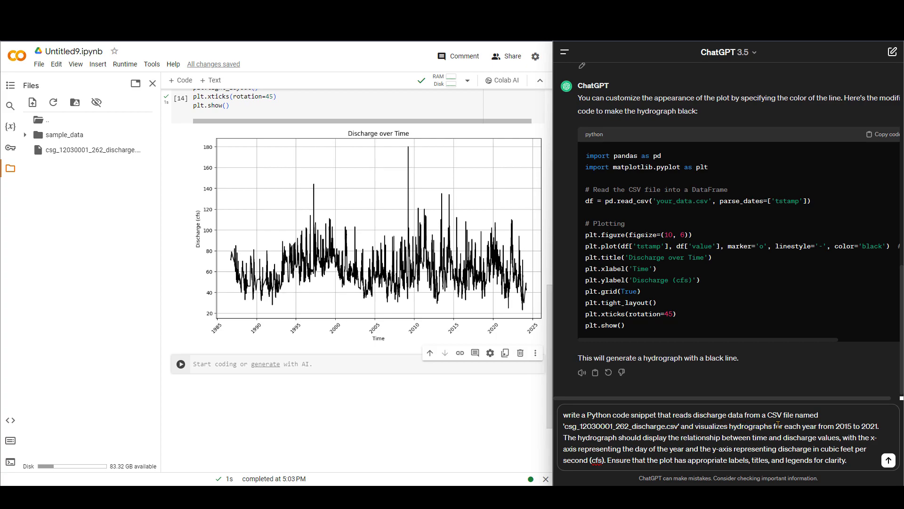
mouse_move(701, 434)
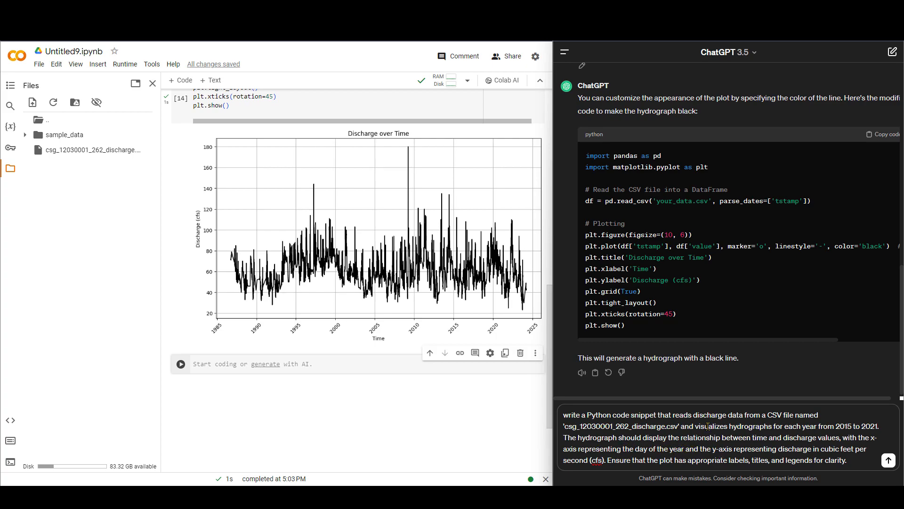
mouse_move(842, 446)
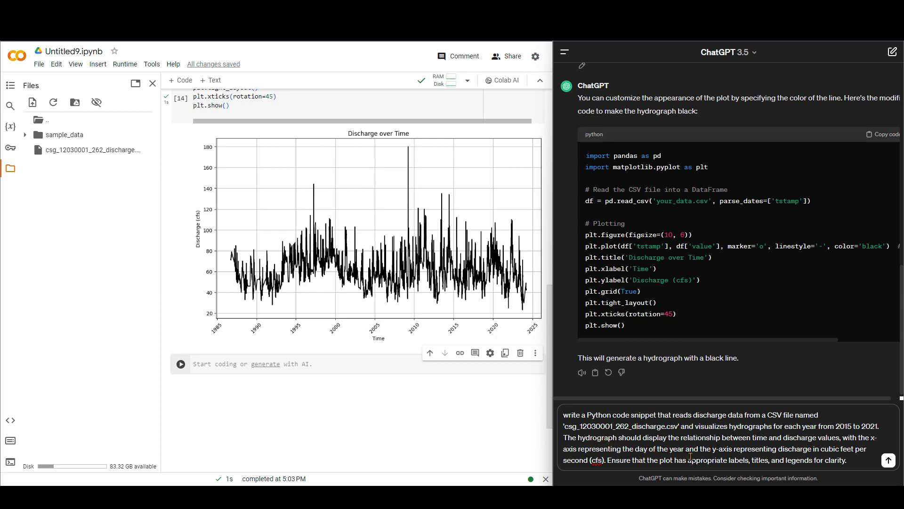
mouse_move(806, 460)
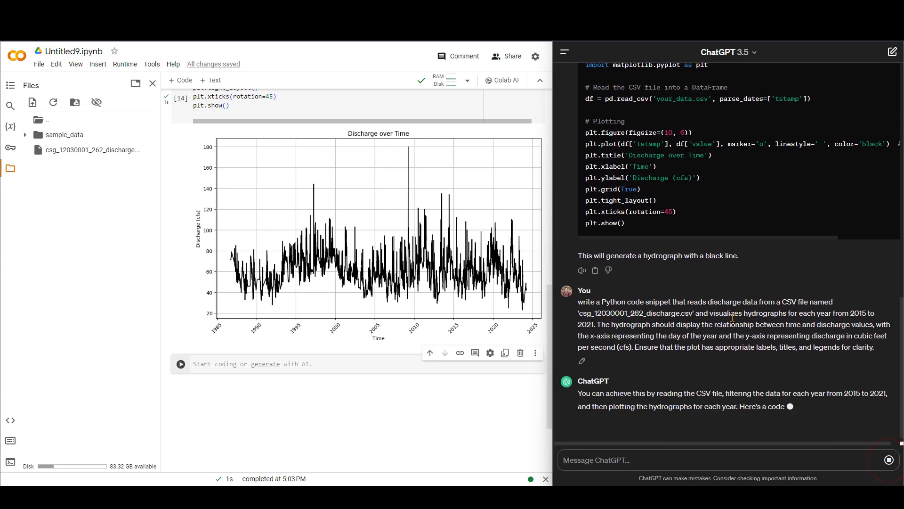
- Copy the 2015–2021 yearly hydrograph code into a new Colab cell and run it
scroll(down, 3)
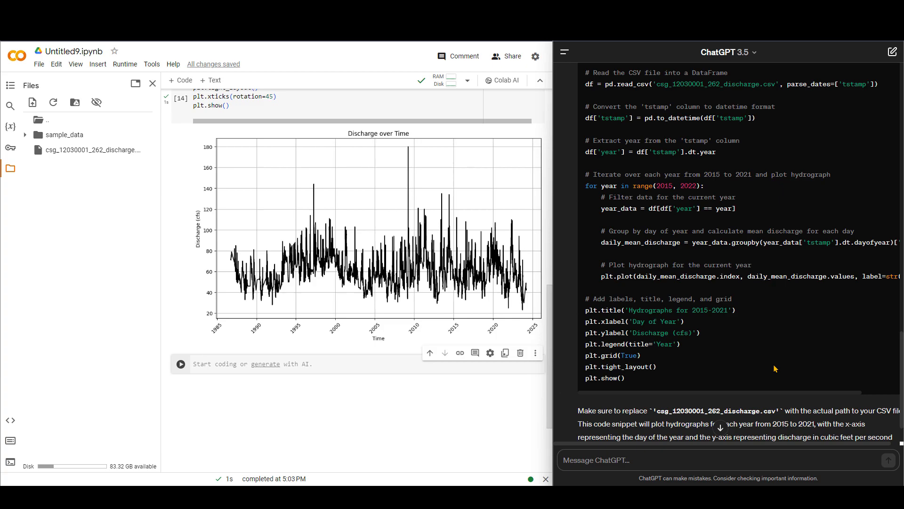
click(891, 111)
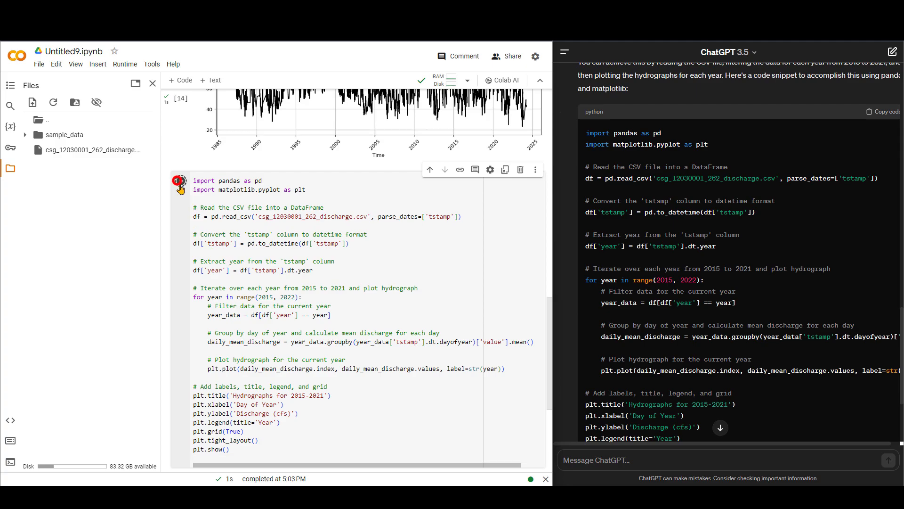
click(181, 181)
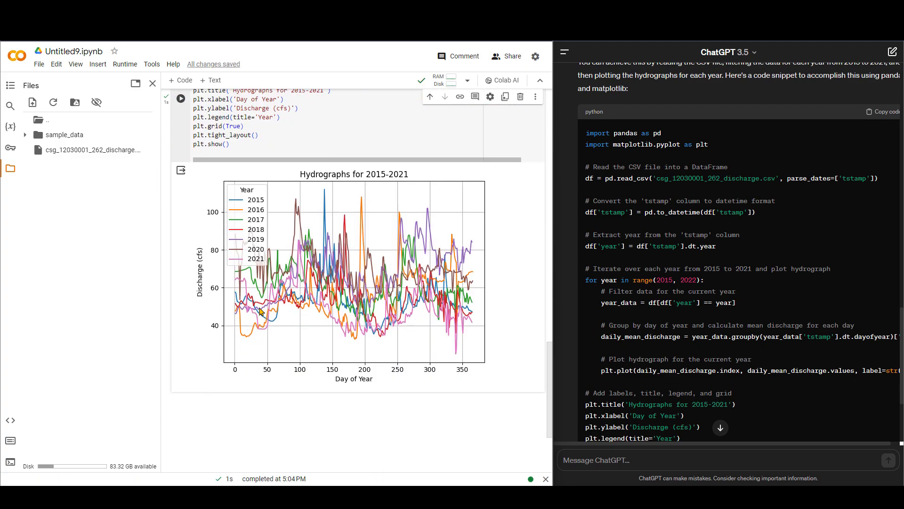
mouse_move(299, 255)
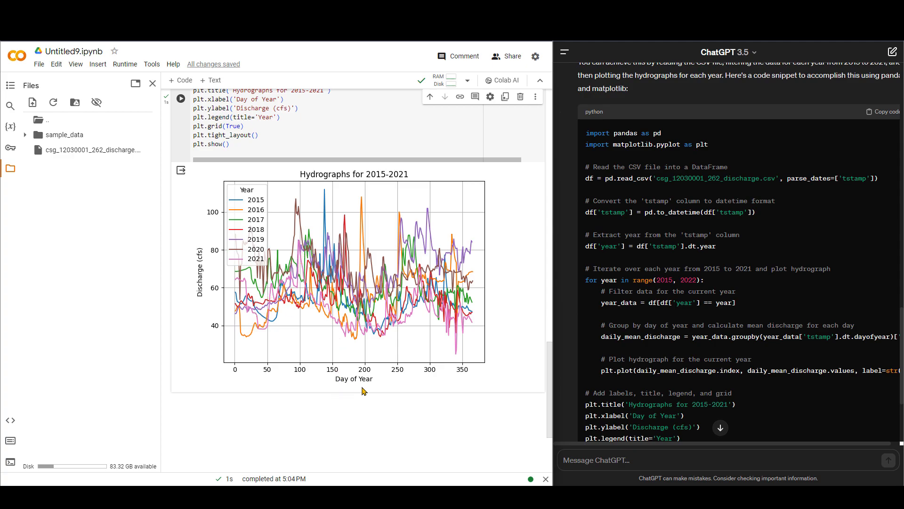
mouse_move(240, 371)
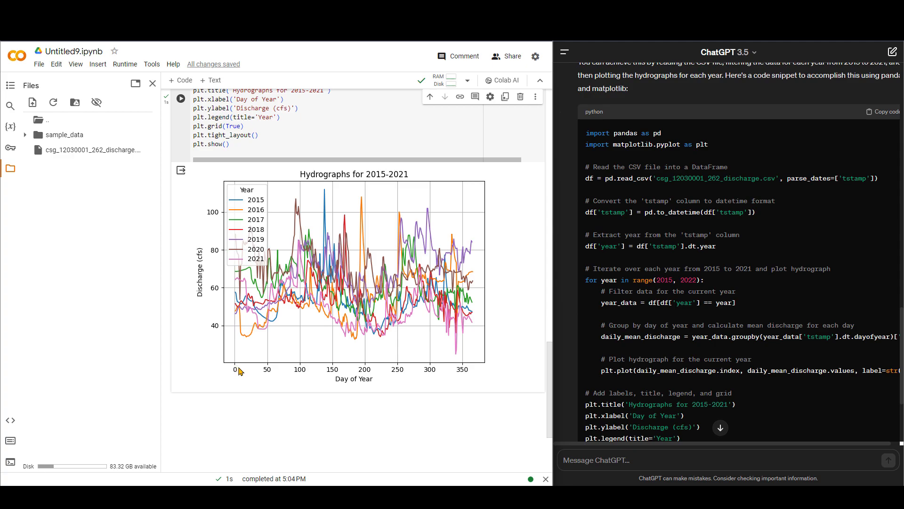
mouse_move(478, 363)
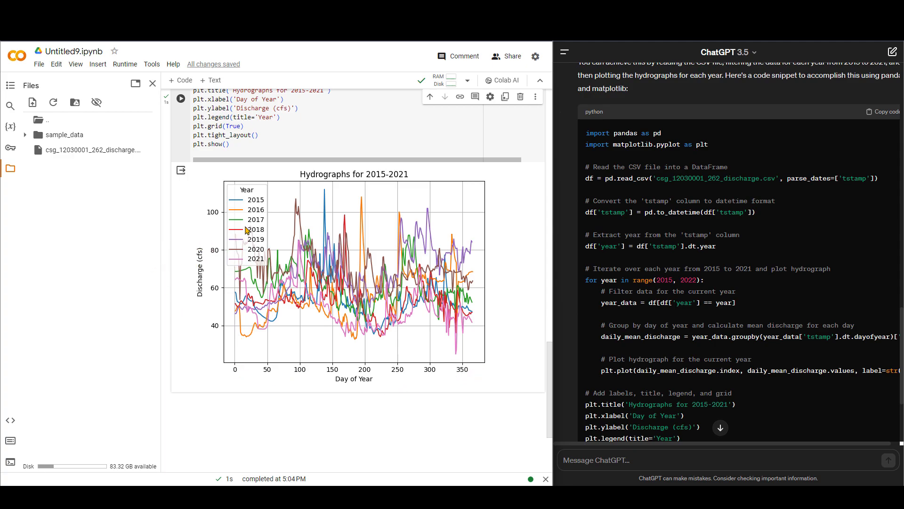
mouse_move(260, 238)
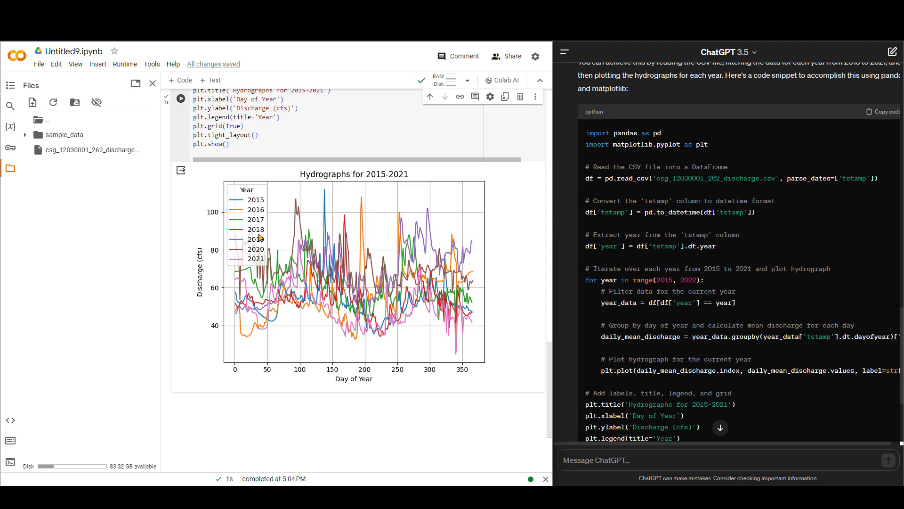
mouse_move(263, 268)
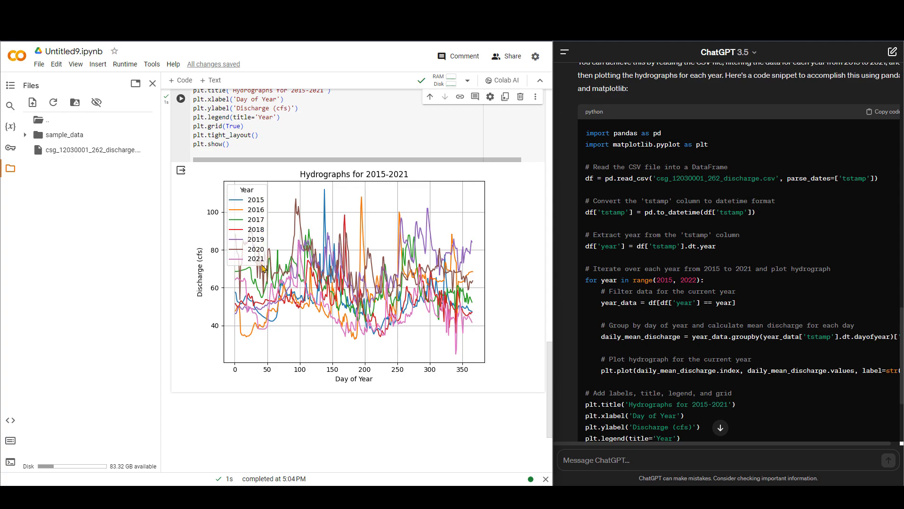
mouse_move(305, 329)
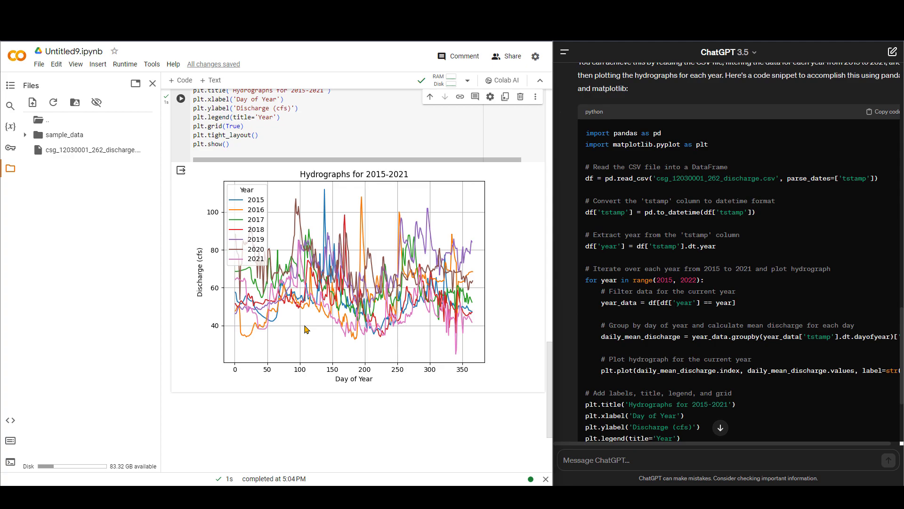
scroll(down, 3)
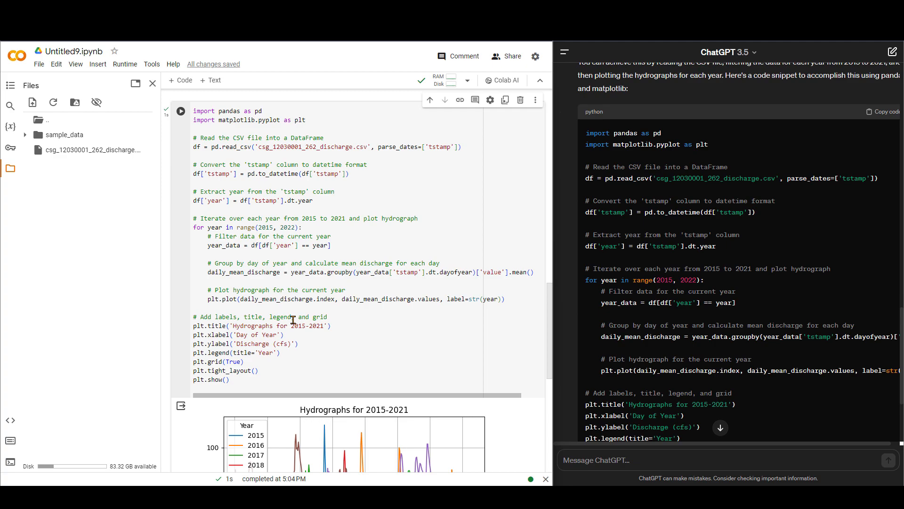
mouse_move(260, 217)
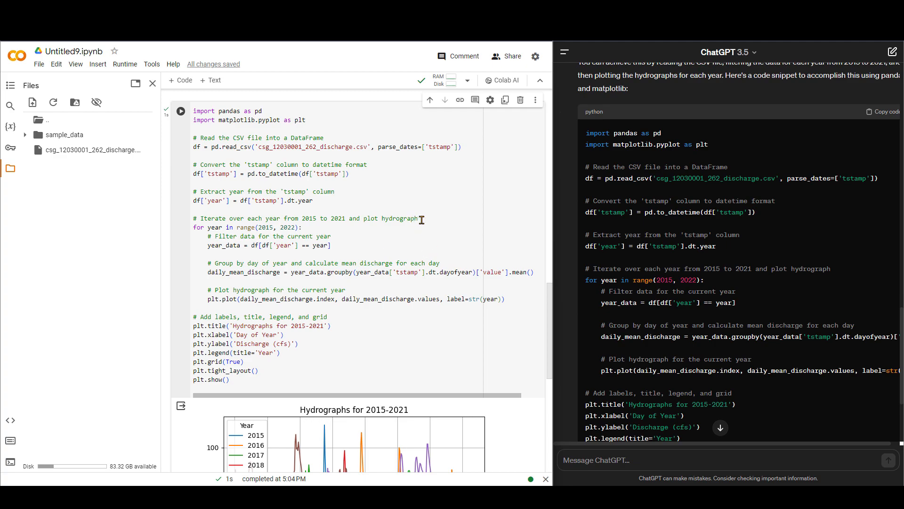
triple_click(305, 217)
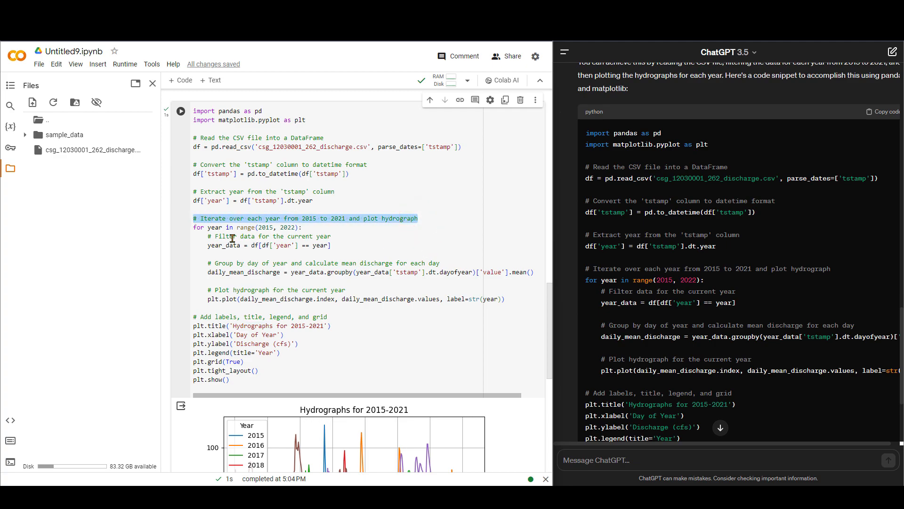
click(313, 253)
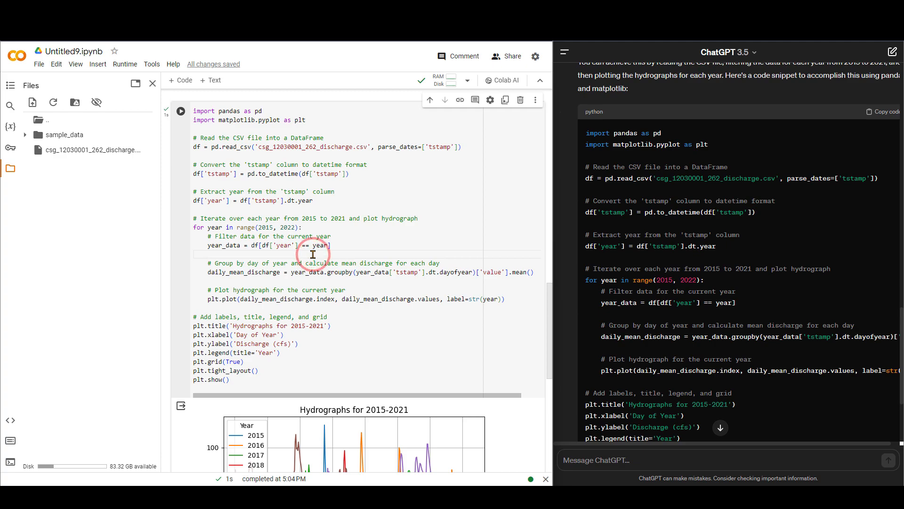
scroll(down, 3)
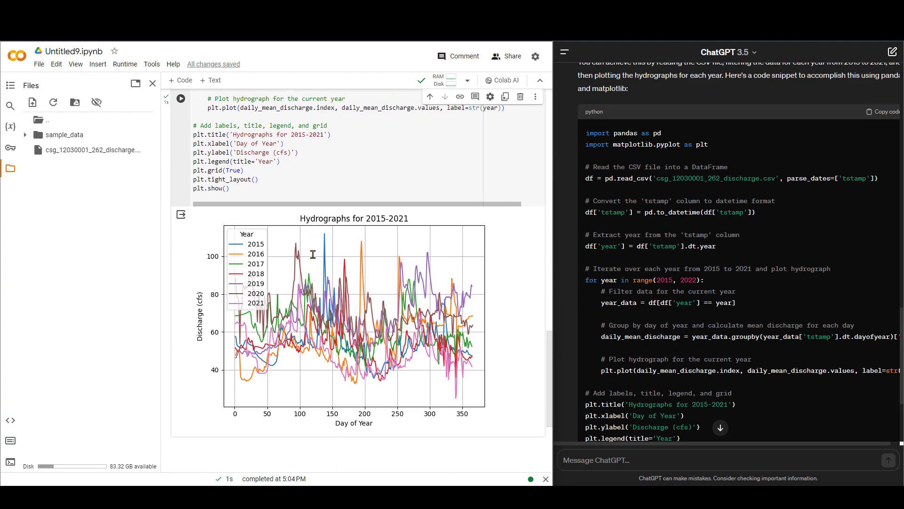
scroll(down, 3)
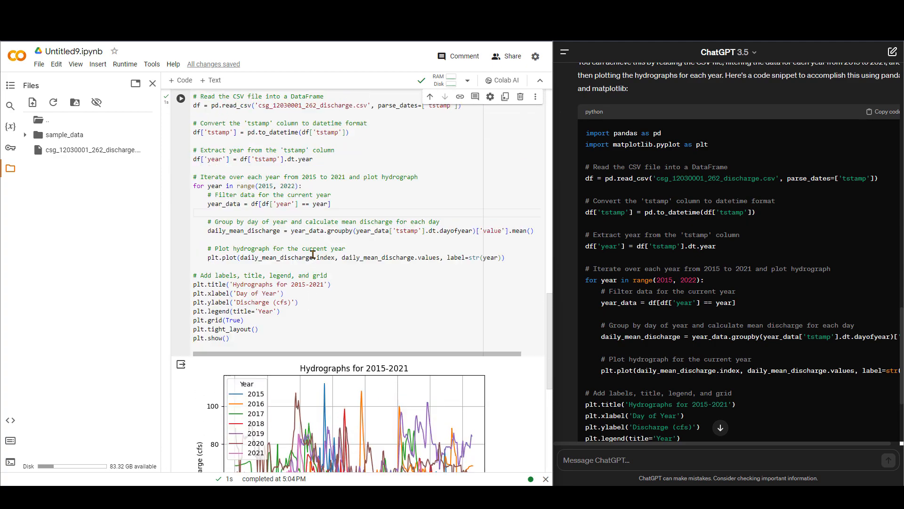
scroll(down, 3)
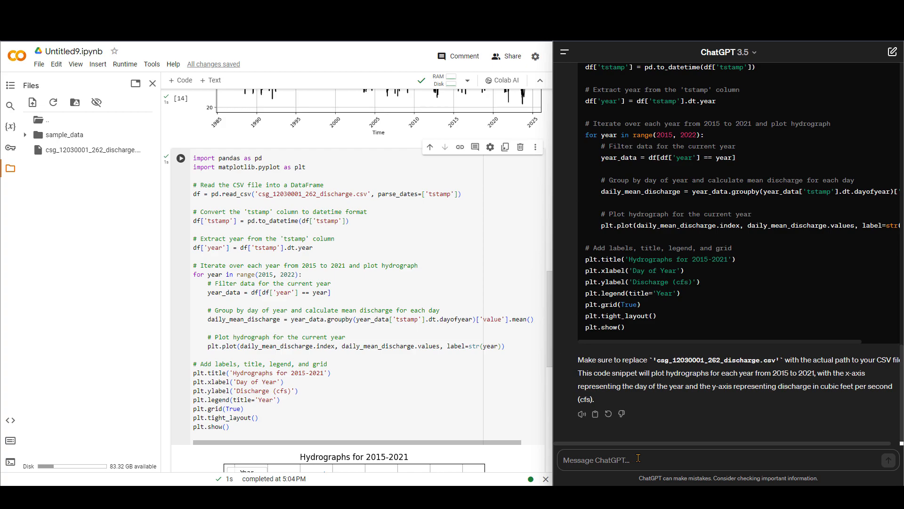
- Ask ChatGPT, as a Python beginner, for a step-by-step guide and read through the full explanation
text(I am new to python)
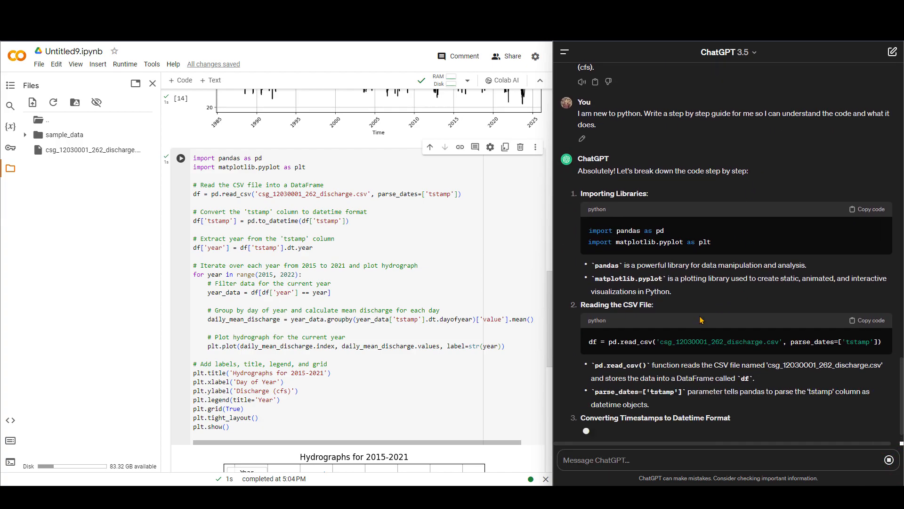
scroll(down, 3)
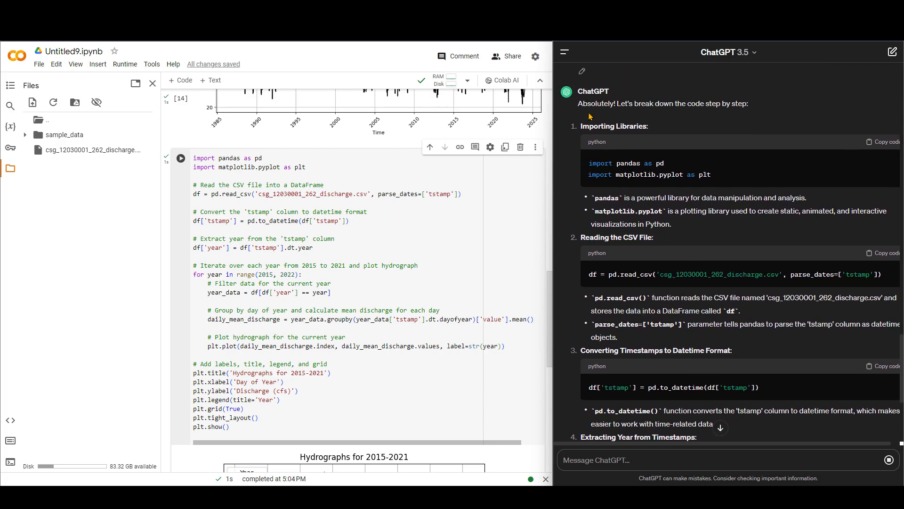
mouse_move(620, 148)
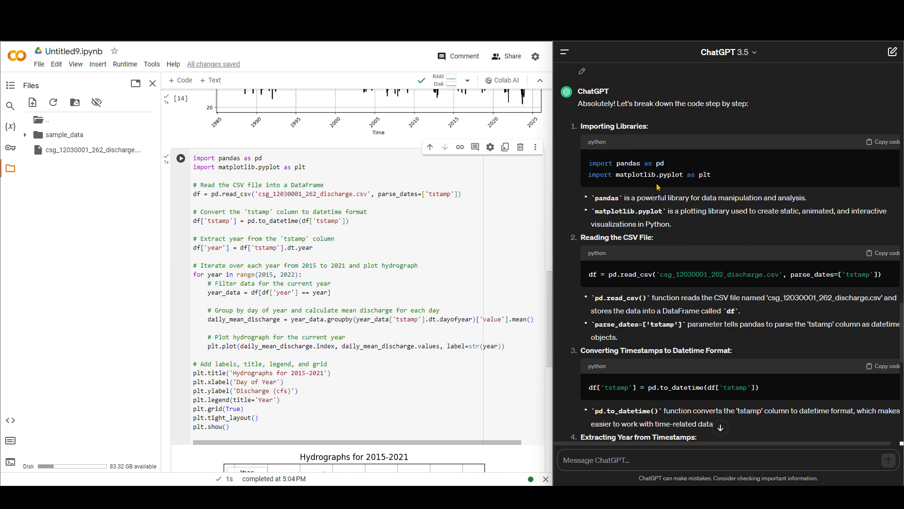
mouse_move(644, 191)
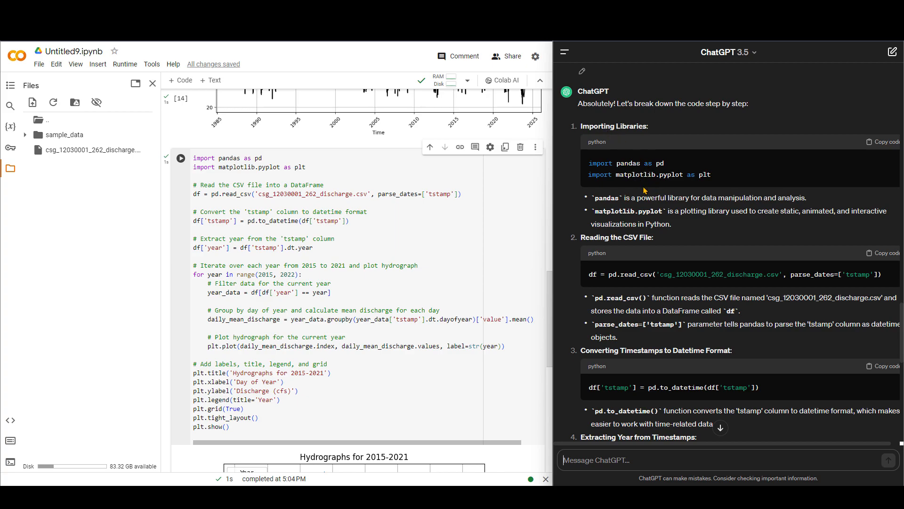
mouse_move(668, 209)
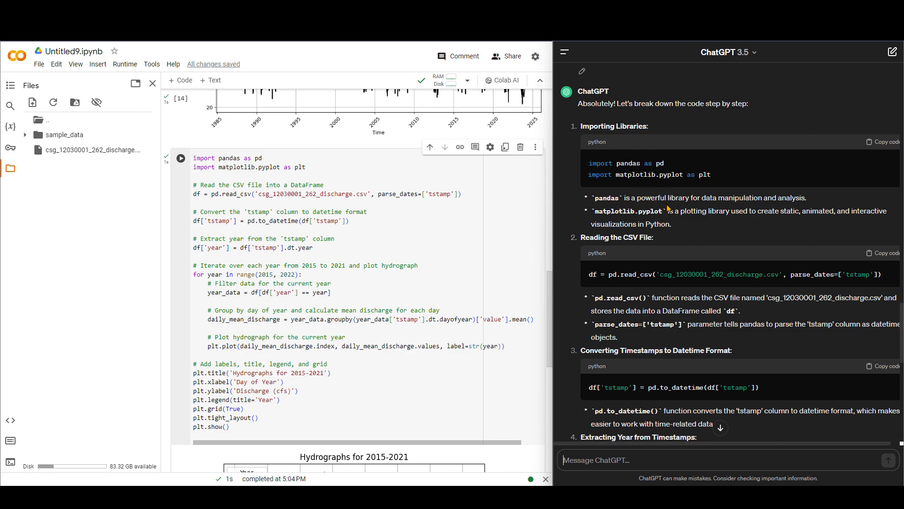
scroll(down, 3)
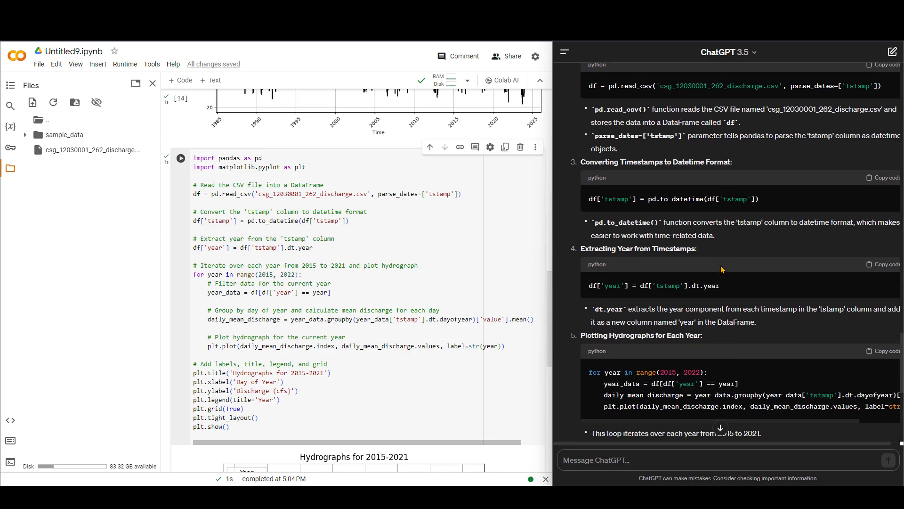
scroll(down, 3)
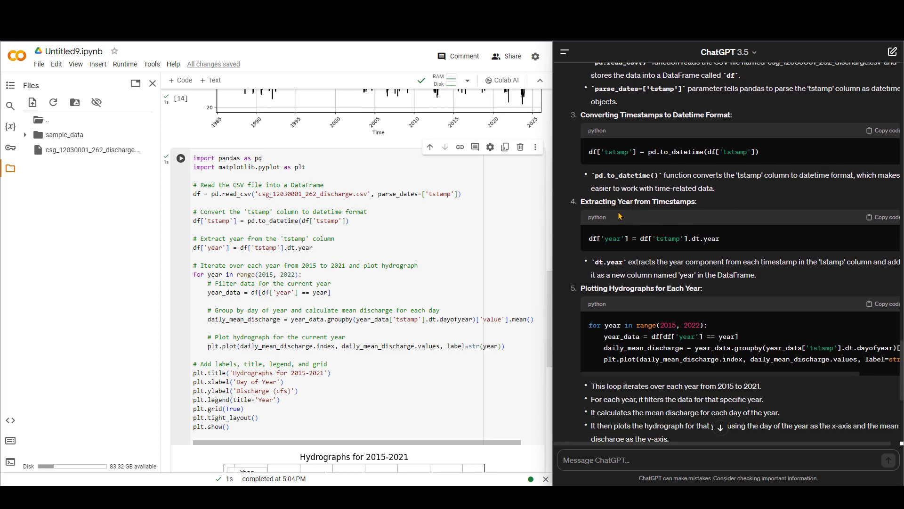
mouse_move(687, 218)
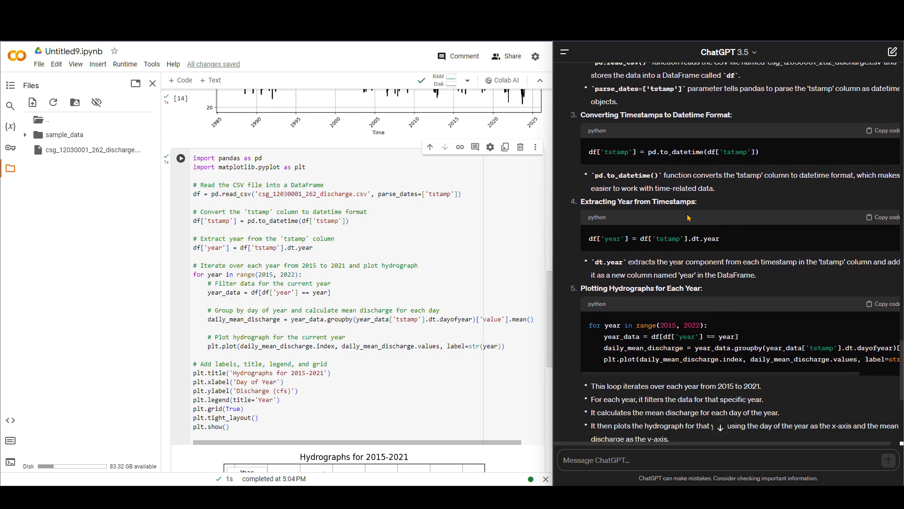
scroll(down, 3)
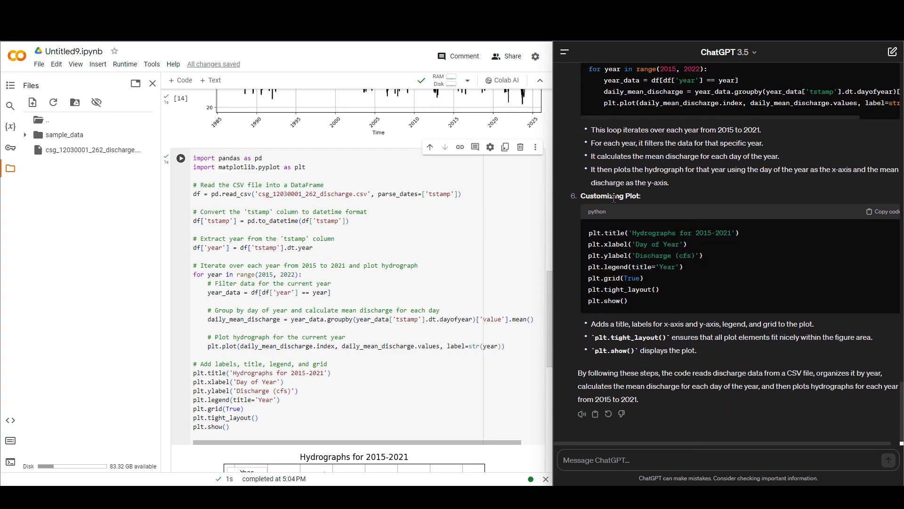
mouse_move(687, 297)
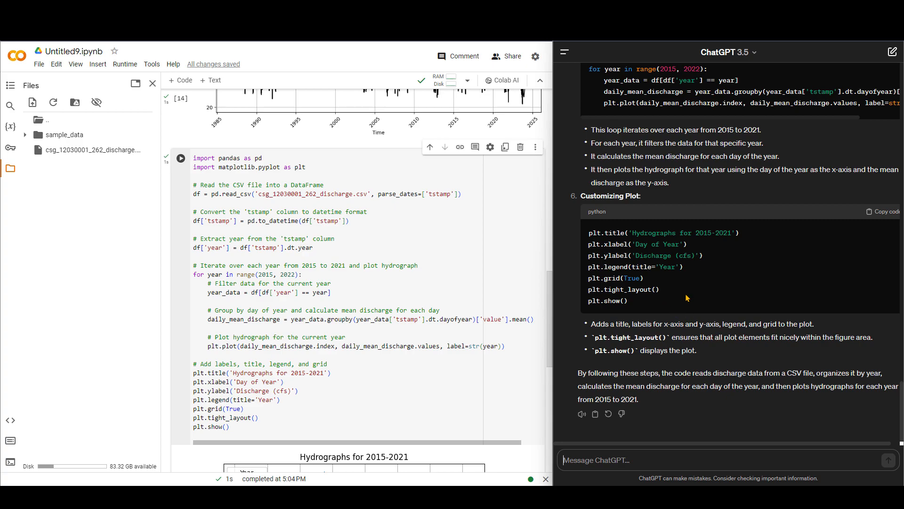
mouse_move(656, 288)
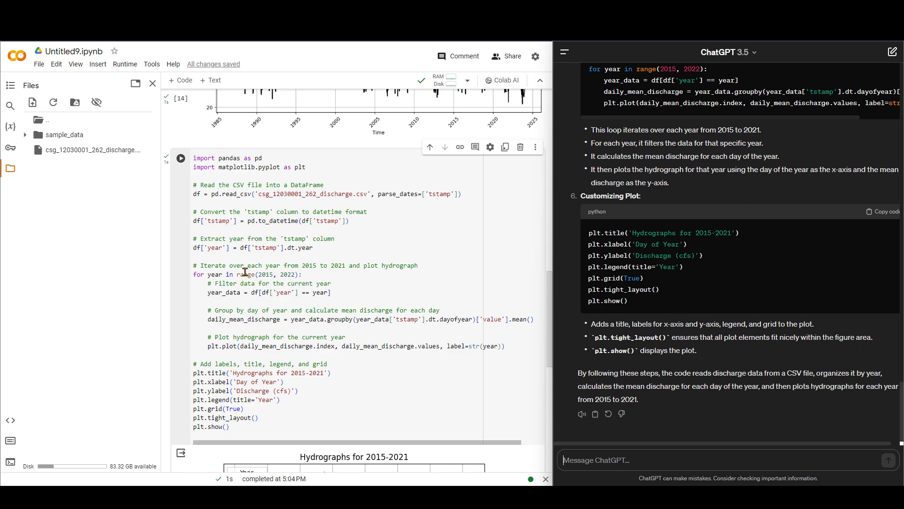
mouse_move(379, 288)
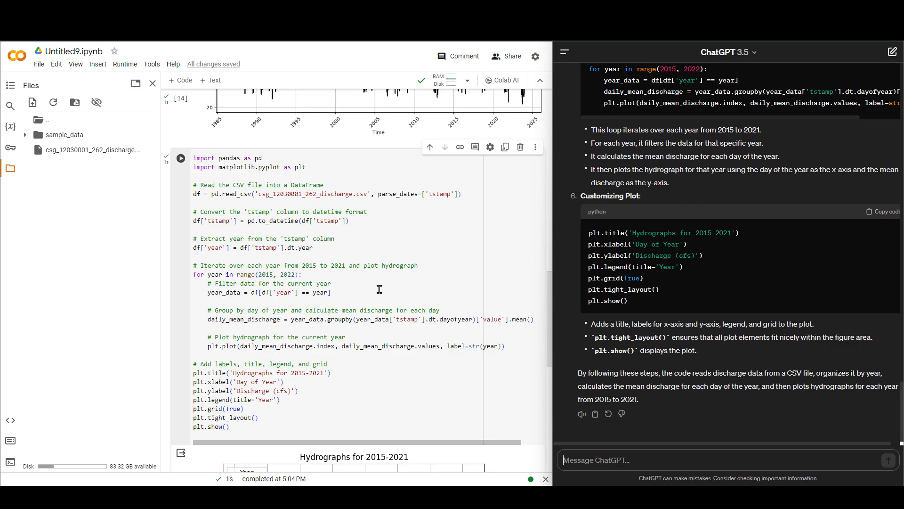
mouse_move(378, 269)
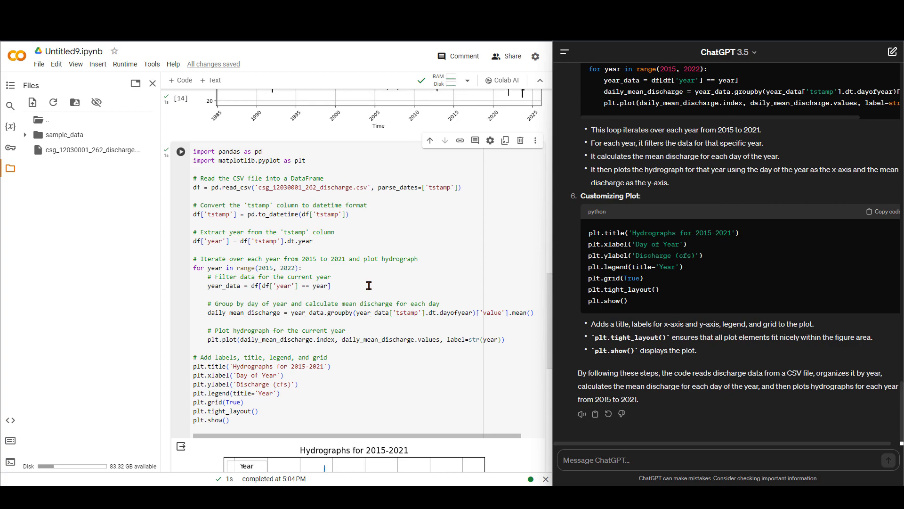
- Ask ChatGPT for more detail on the plt.title through plt.show part of the code
scroll(down, 3)
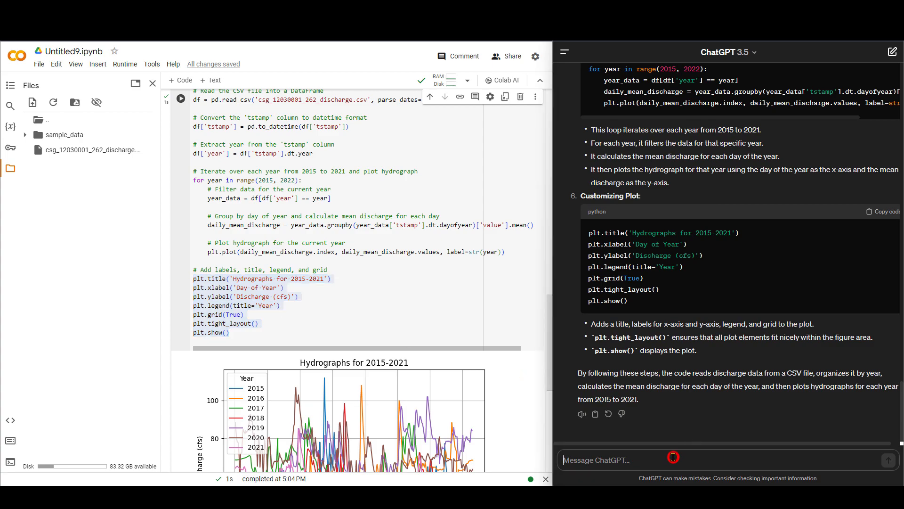
text(add more information abou)
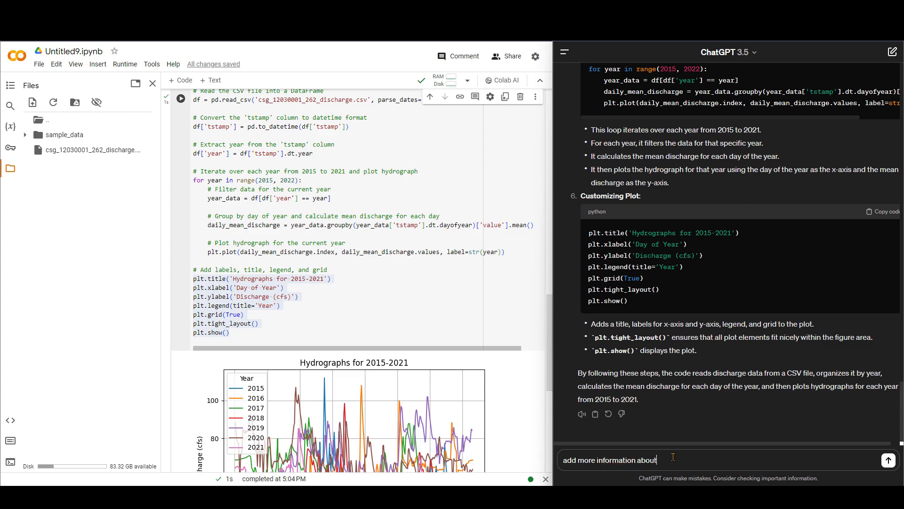
text(this part)
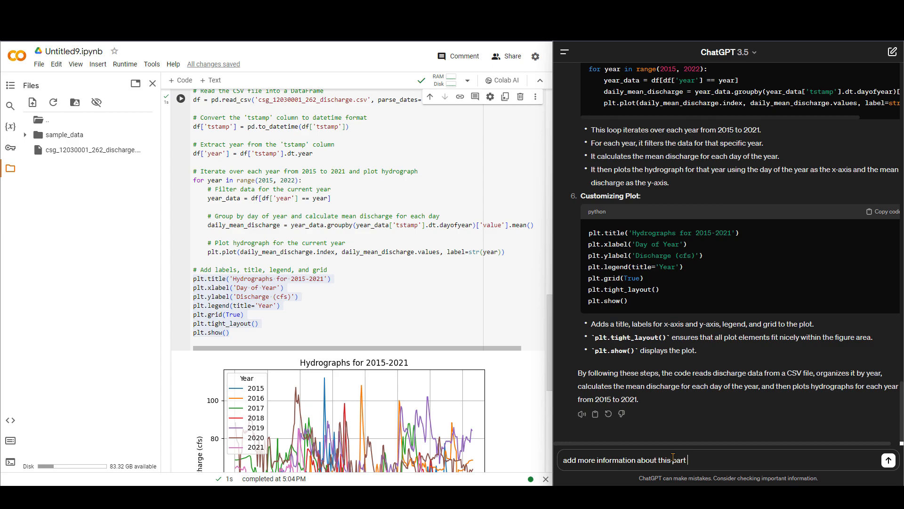
text(of the code)
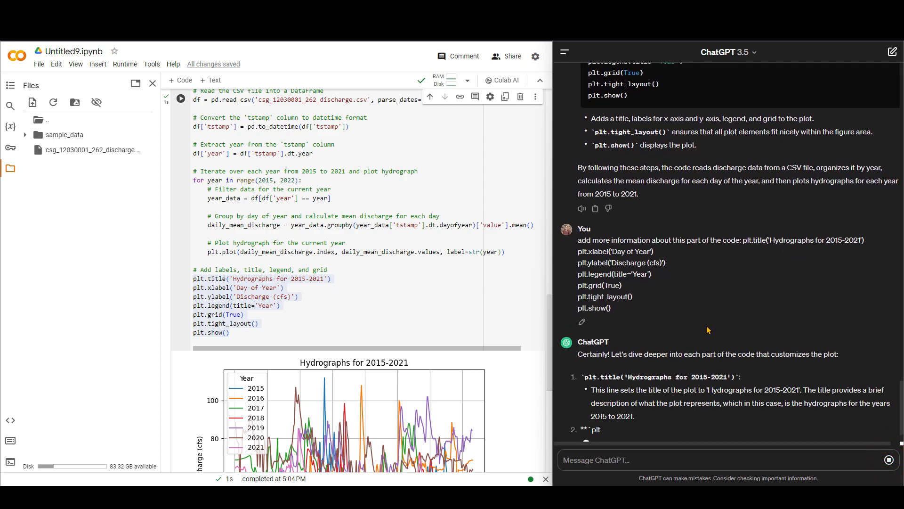
- Read ChatGPT's line-by-line explanation of the title, labels, legend, grid and show calls
scroll(down, 3)
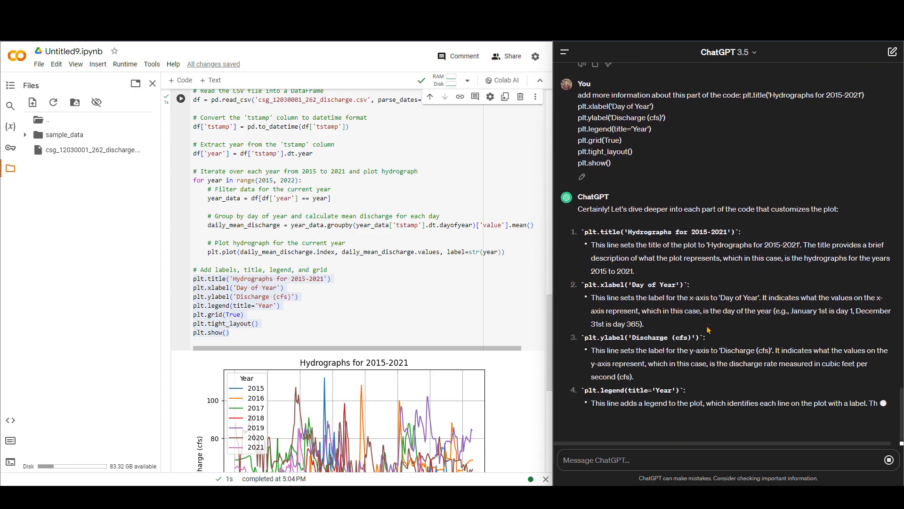
scroll(down, 3)
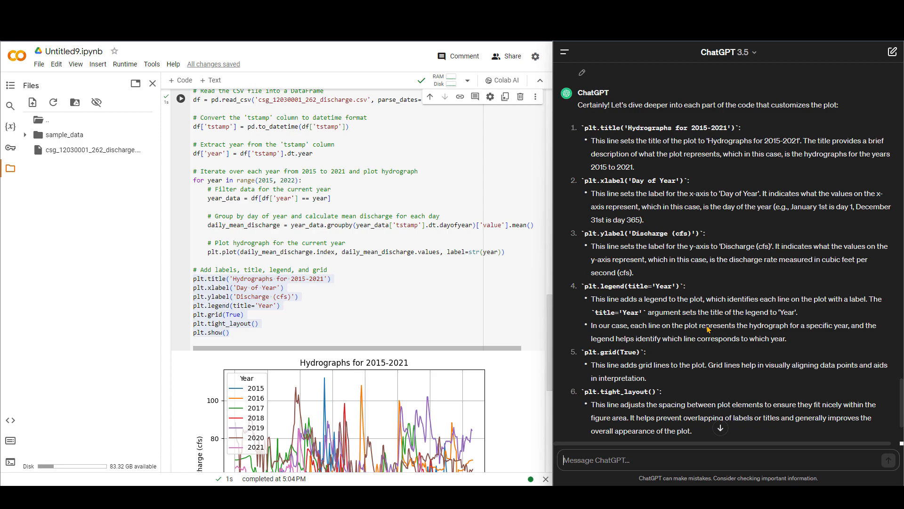
scroll(down, 3)
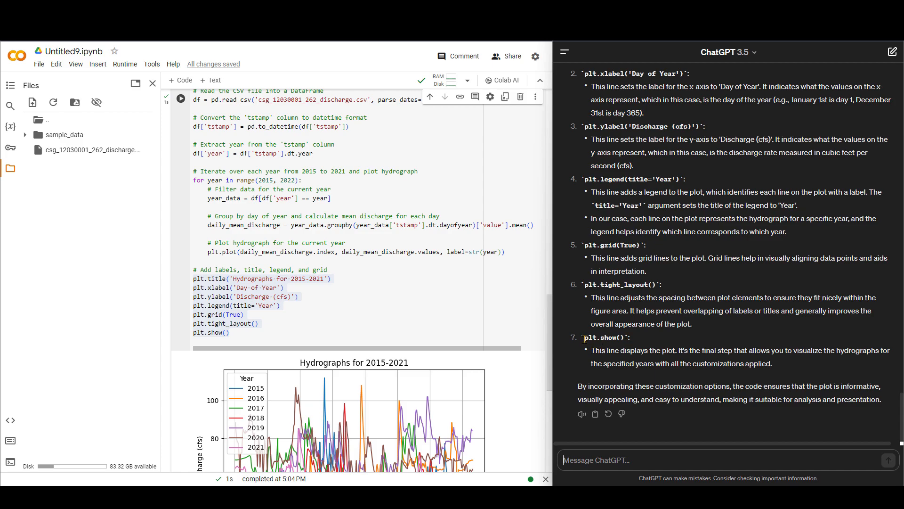
double_click(606, 337)
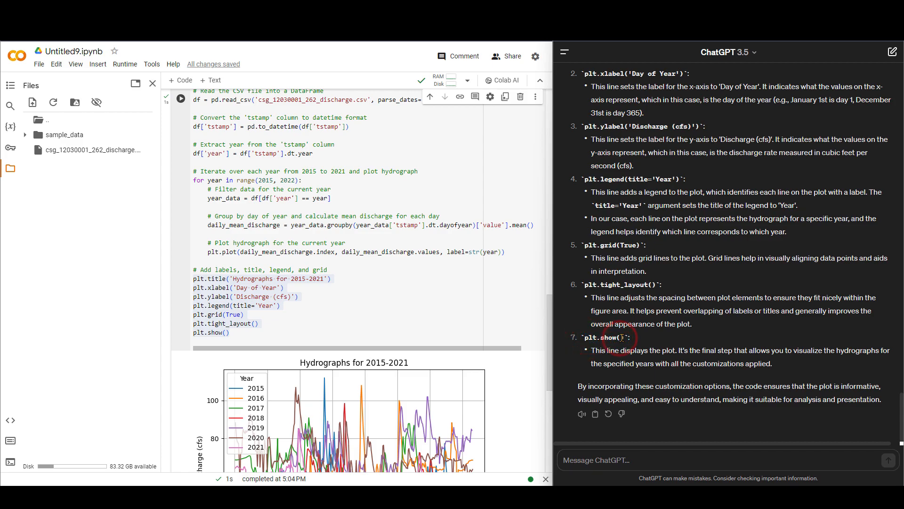
mouse_move(641, 339)
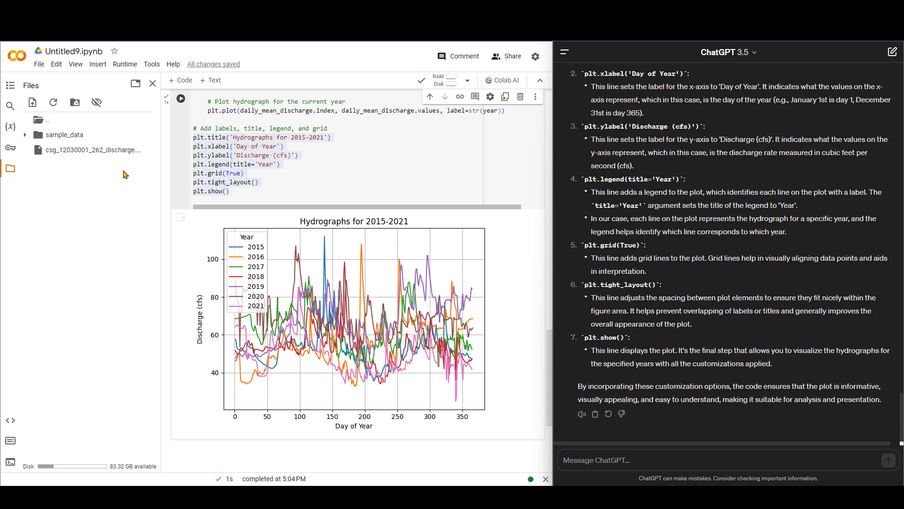
mouse_move(674, 273)
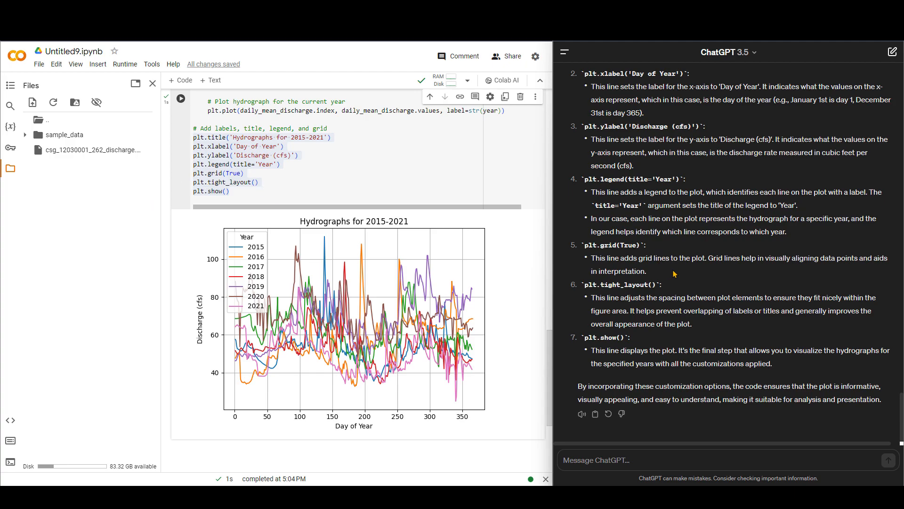